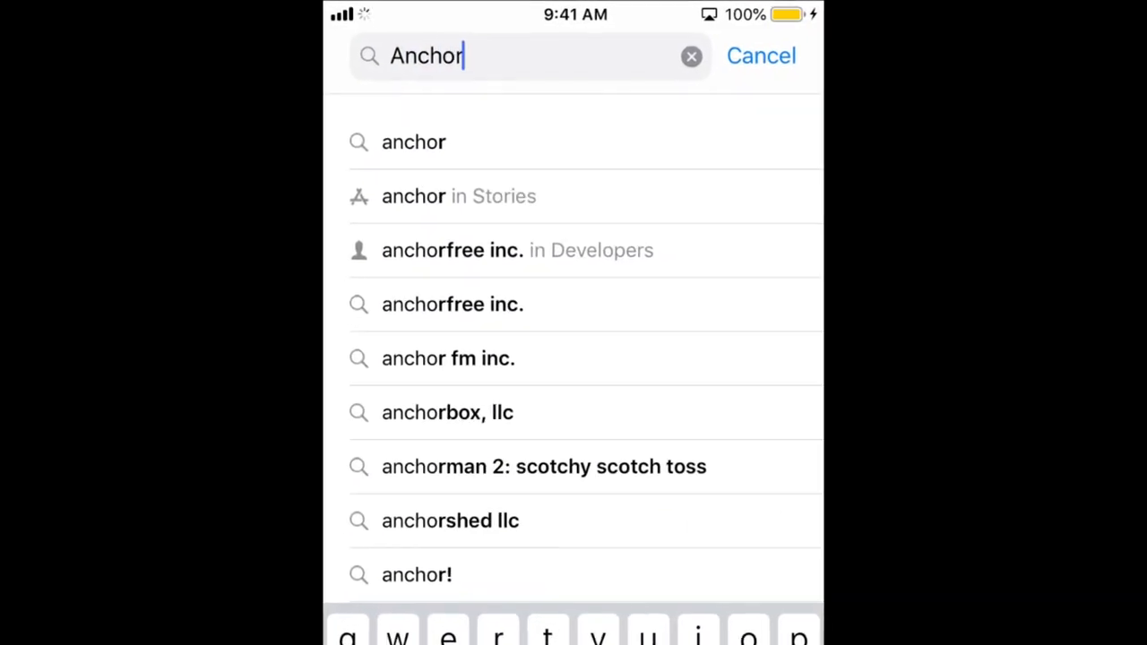
# - Open Anchor's App Store page from the search results and launch the app
pyautogui.click(413, 142)
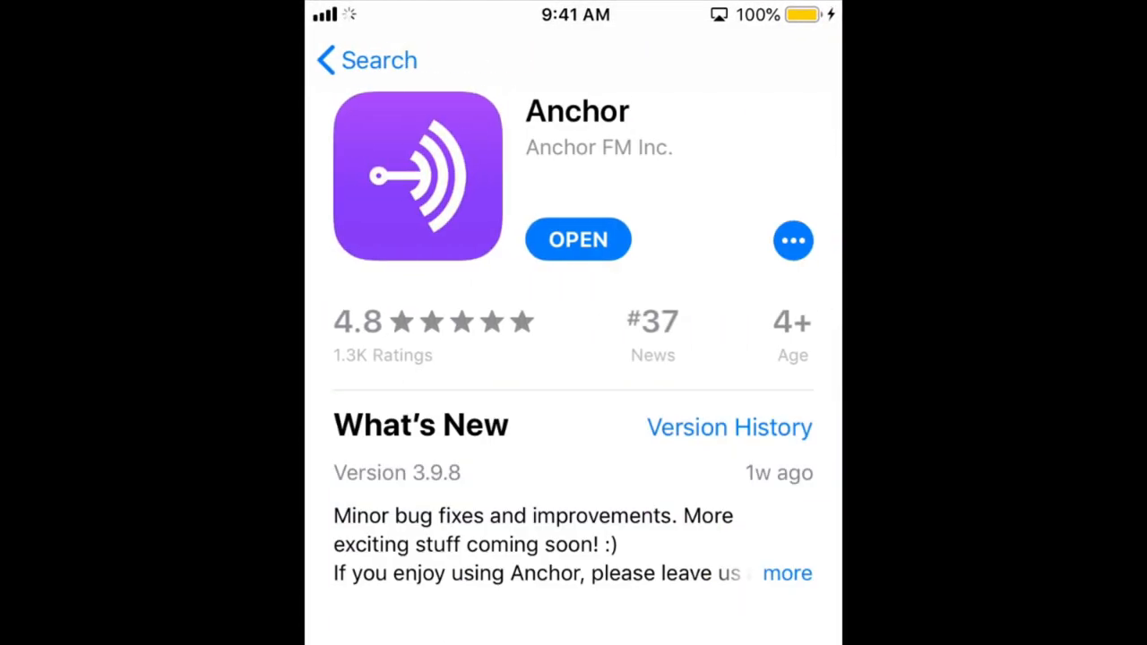
pyautogui.scroll(-3)
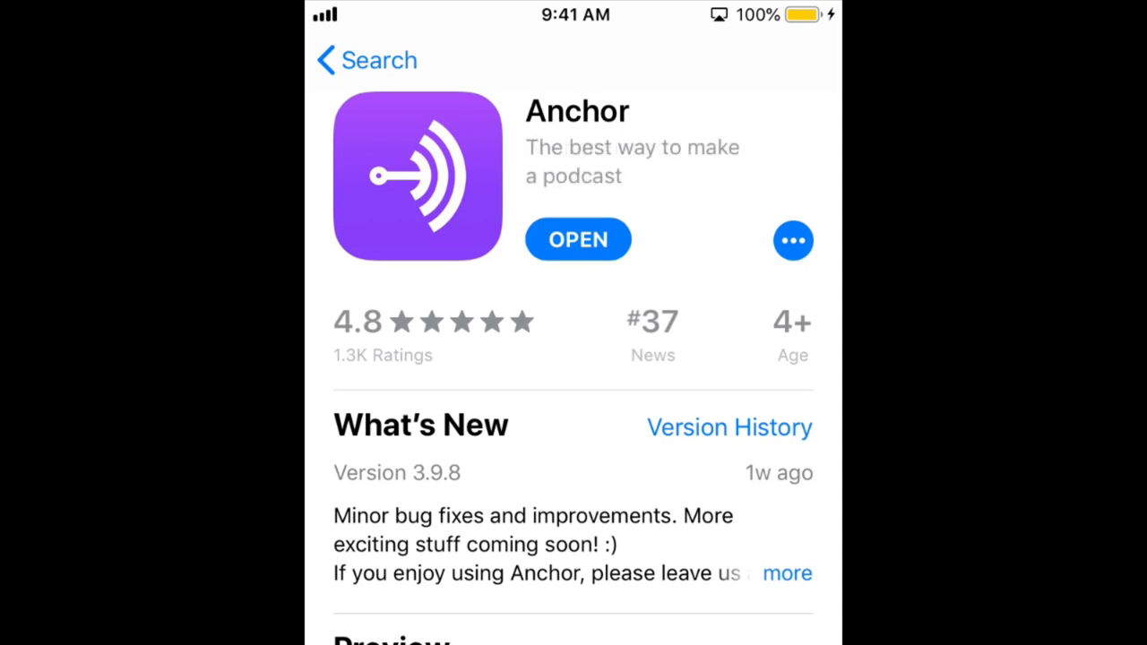
pyautogui.click(577, 239)
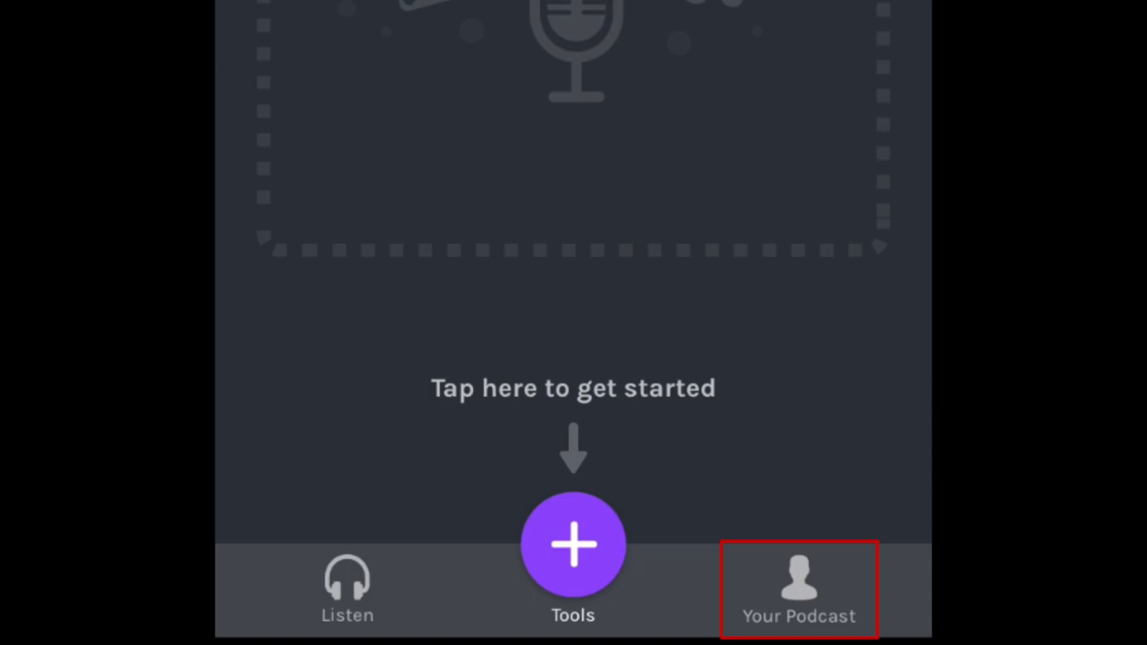
# - From the Your Podcast profile, open Podcast settings and start the podcast setup
pyautogui.click(798, 590)
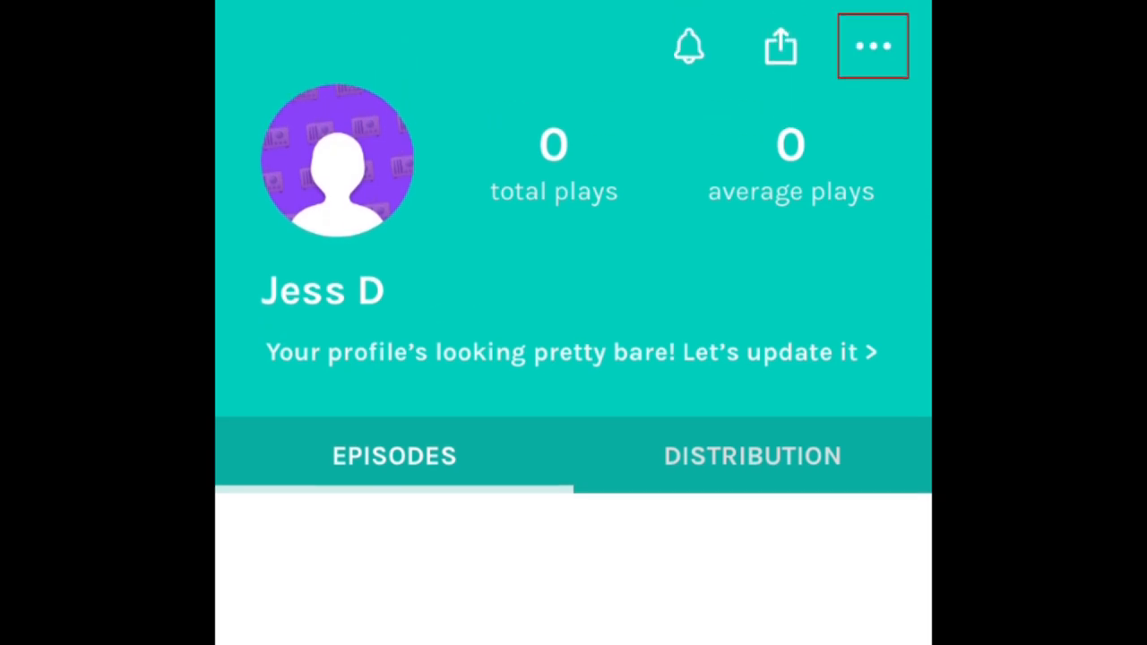
pyautogui.click(871, 44)
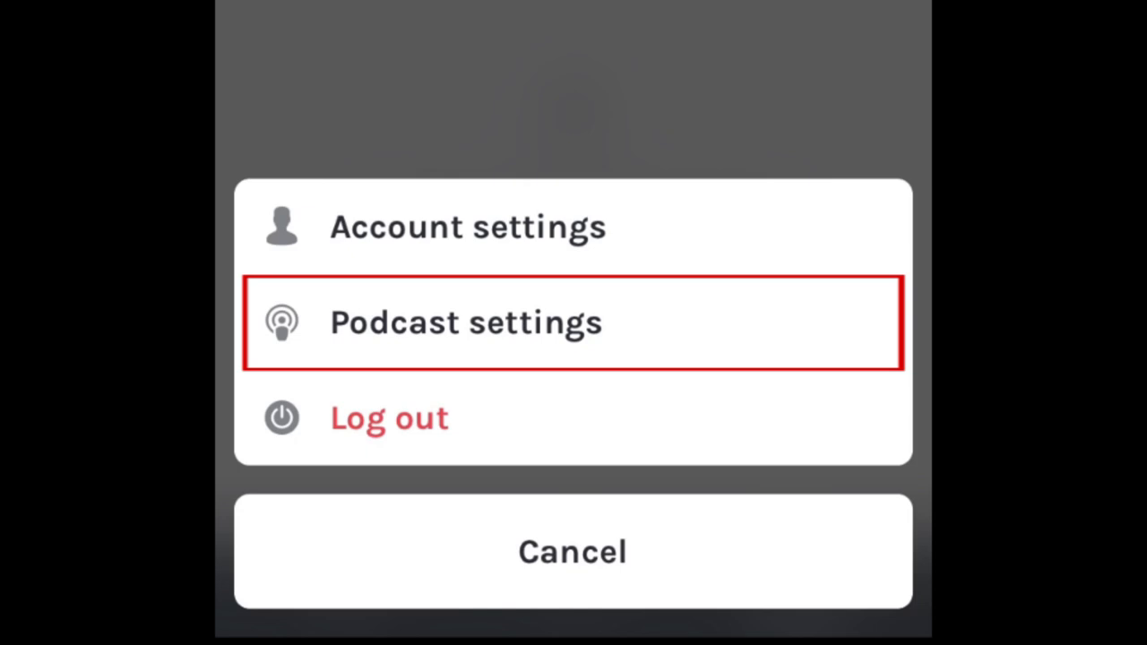
pyautogui.click(466, 322)
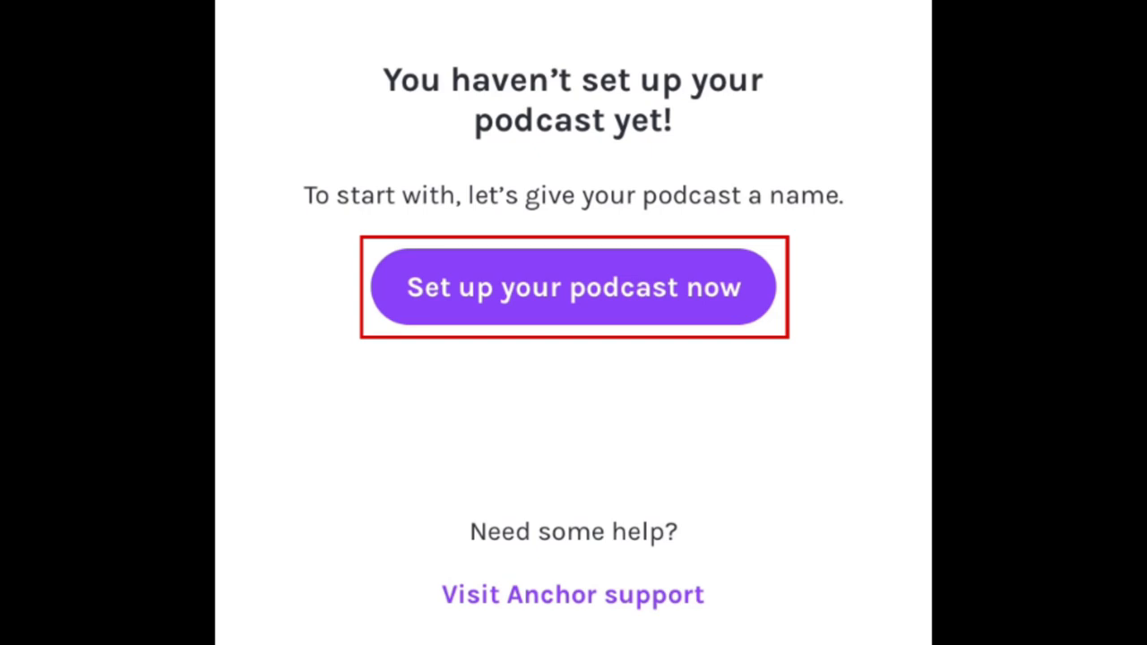
pyautogui.click(573, 287)
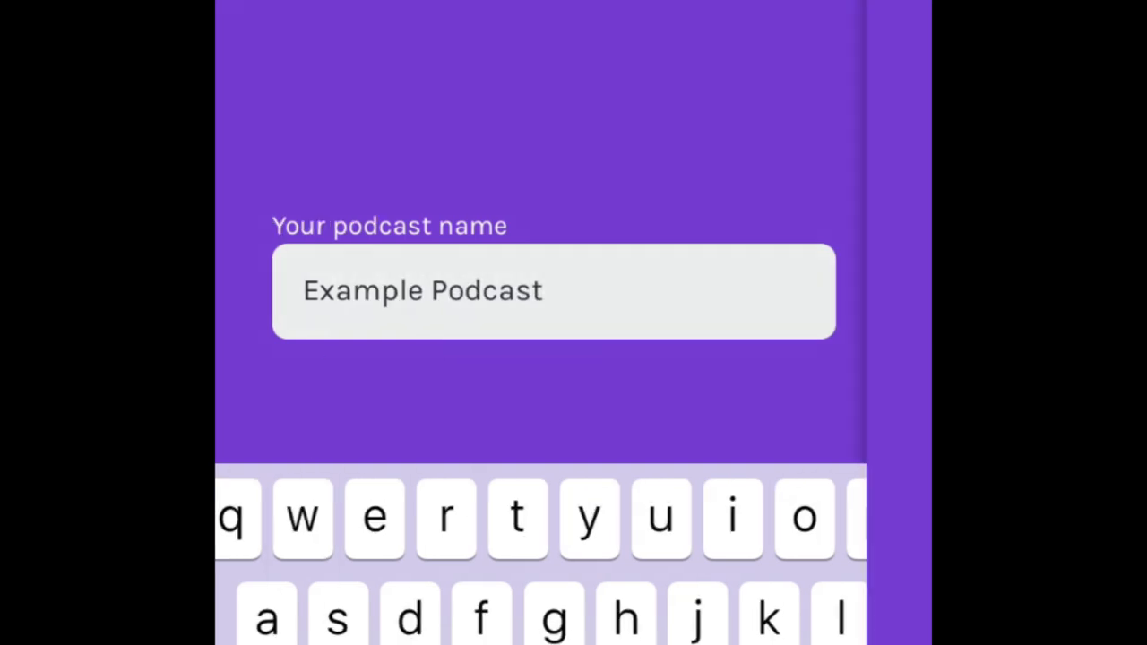
# - Build cover art from a white architecture photo with purple 'Example Podcast' text
pyautogui.scroll(-3)
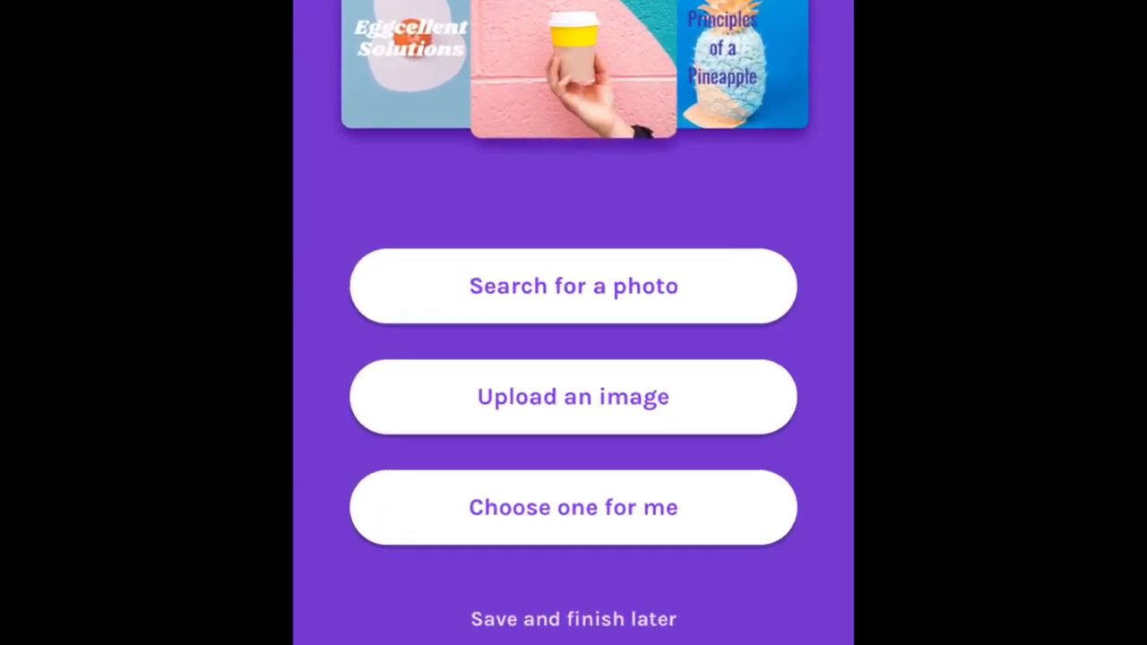
pyautogui.click(572, 508)
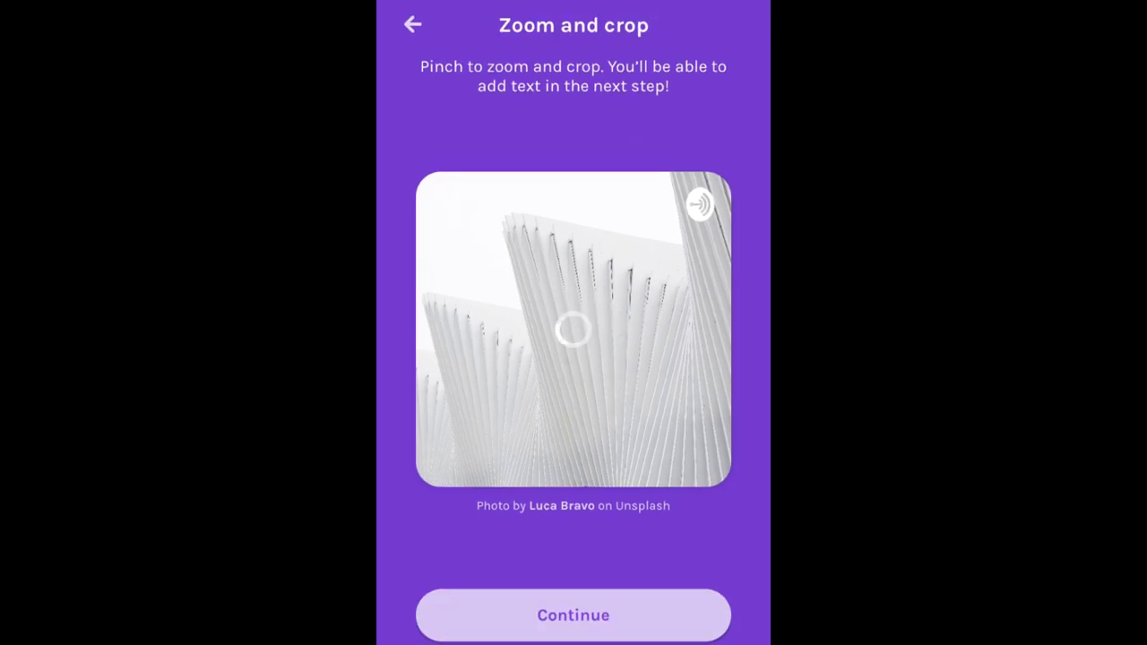
pyautogui.click(573, 615)
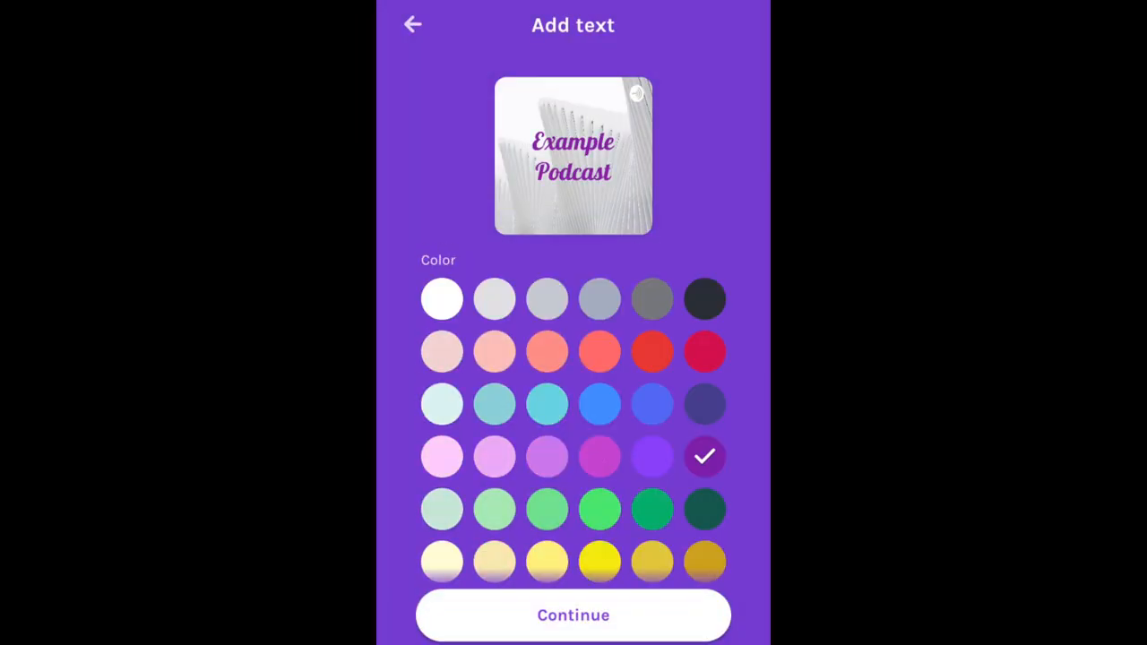
pyautogui.click(573, 615)
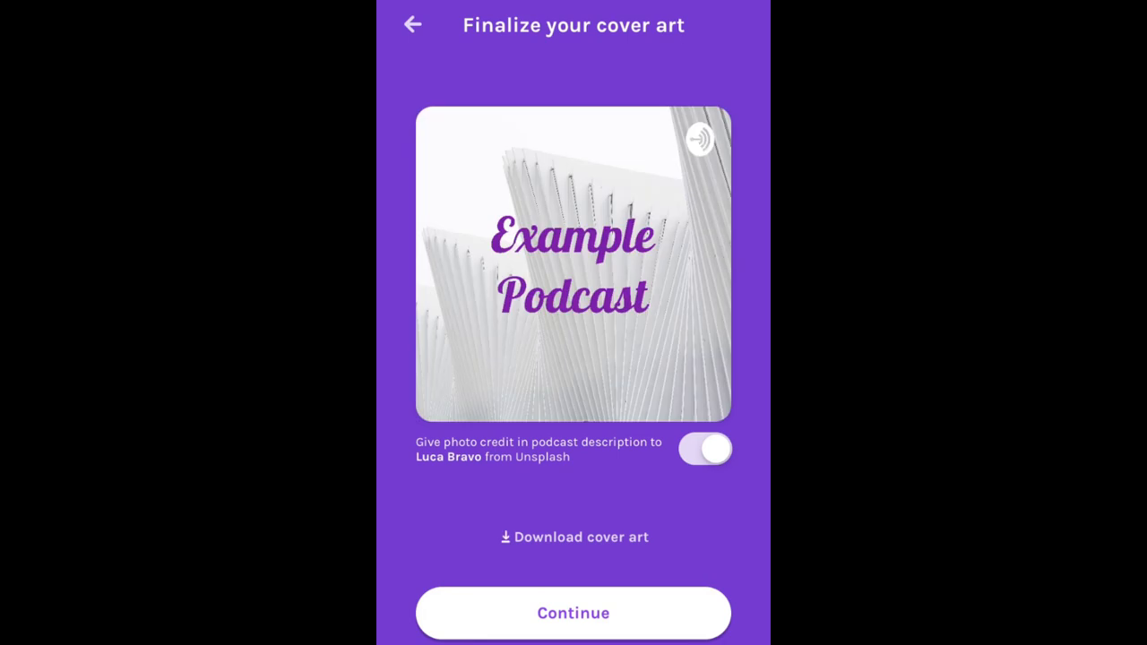
# - Accept the cover, choose Education category and English language, and dismiss the finishing notice
pyautogui.click(572, 613)
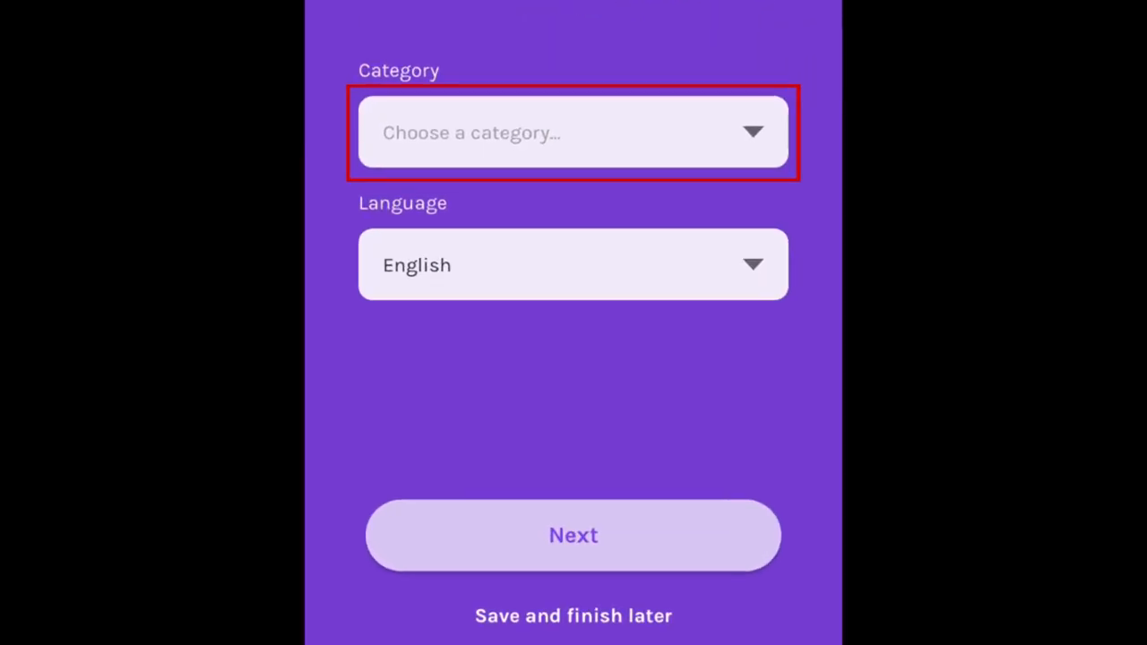
pyautogui.click(572, 132)
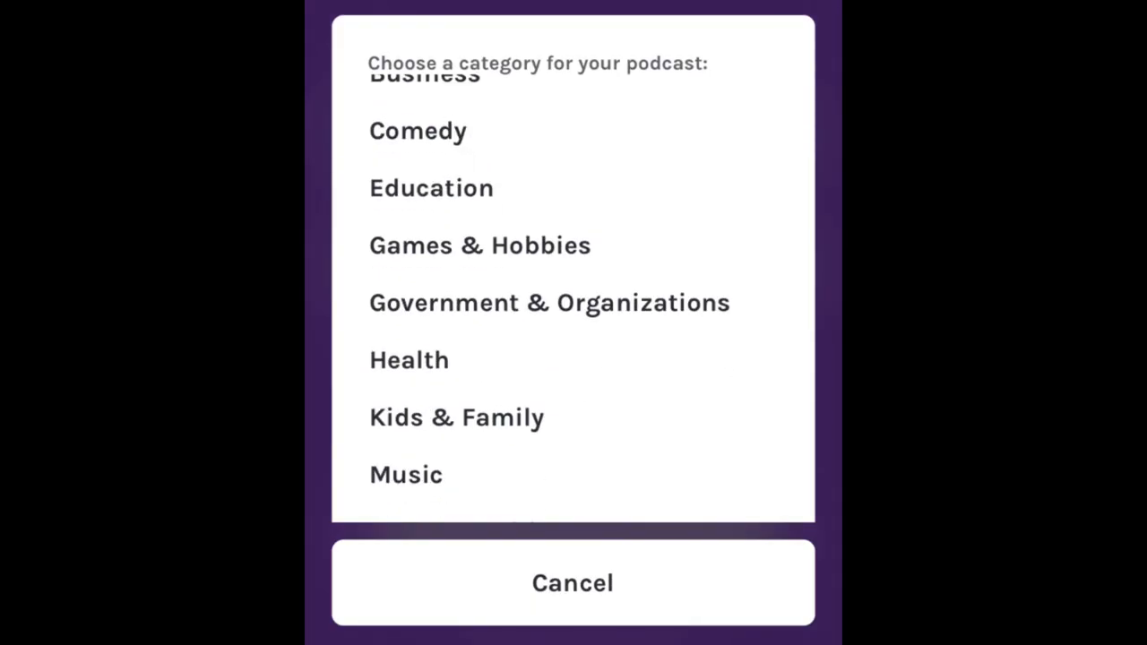
pyautogui.click(432, 187)
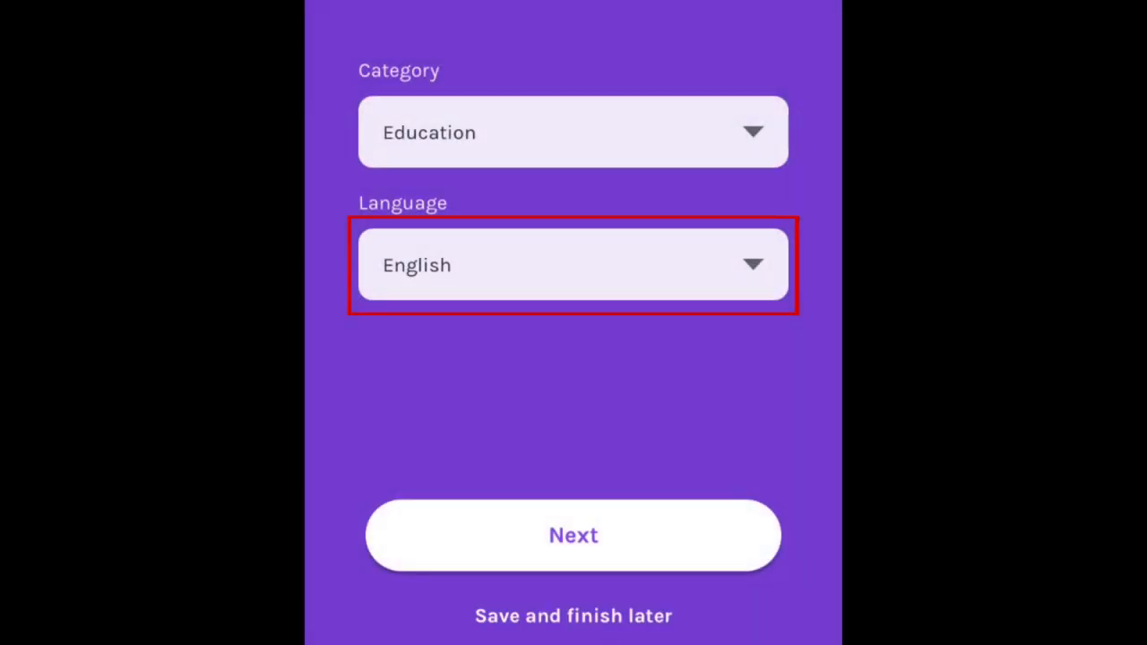
pyautogui.click(572, 265)
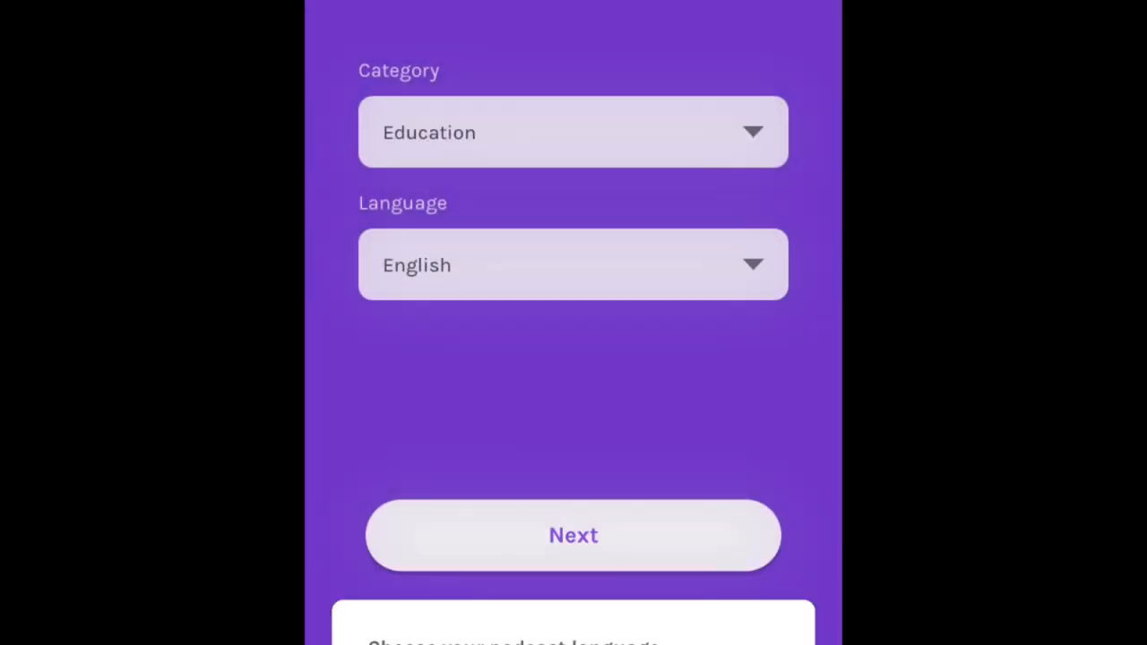
pyautogui.click(572, 535)
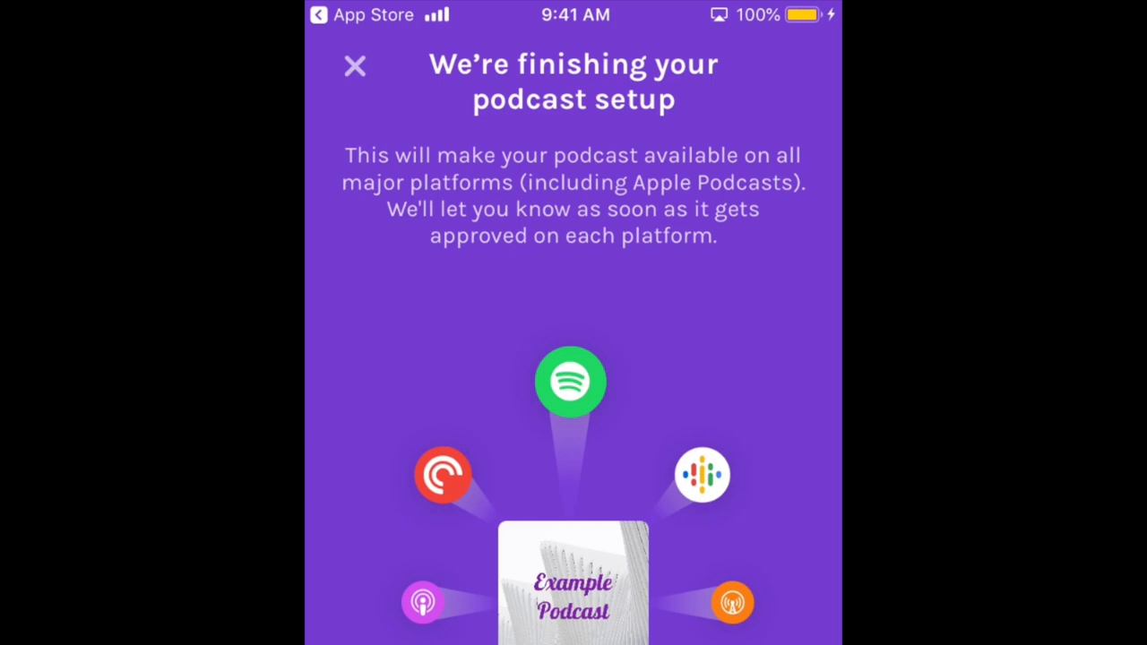
pyautogui.click(354, 66)
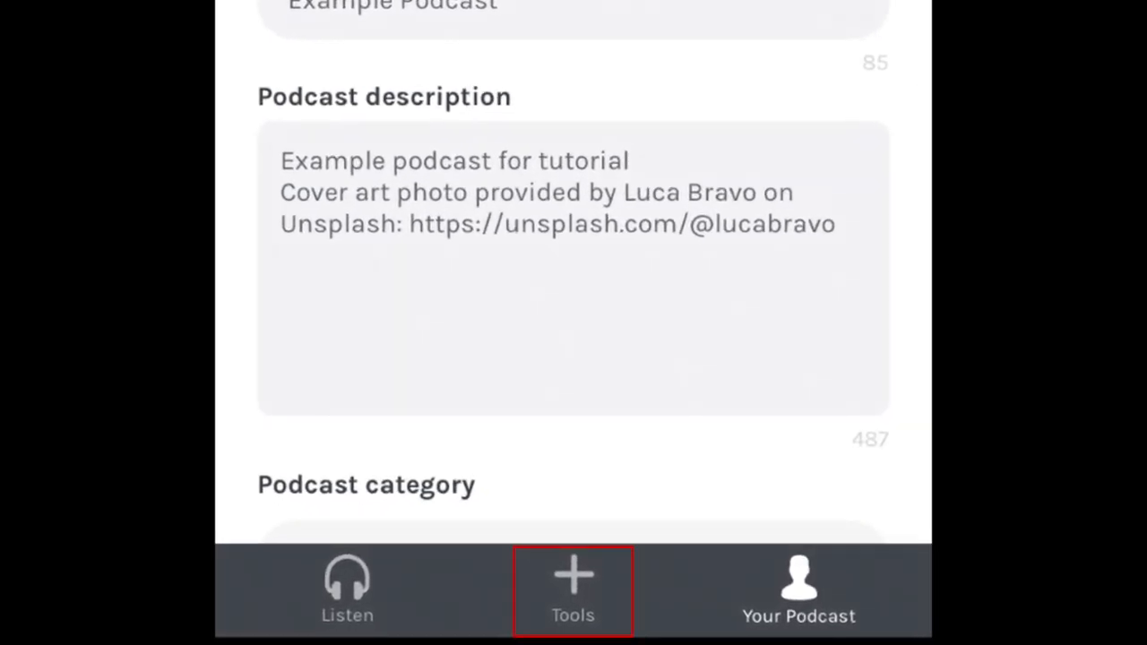
# - Start a new episode and import Testing.m4a into its audio Library
pyautogui.click(572, 573)
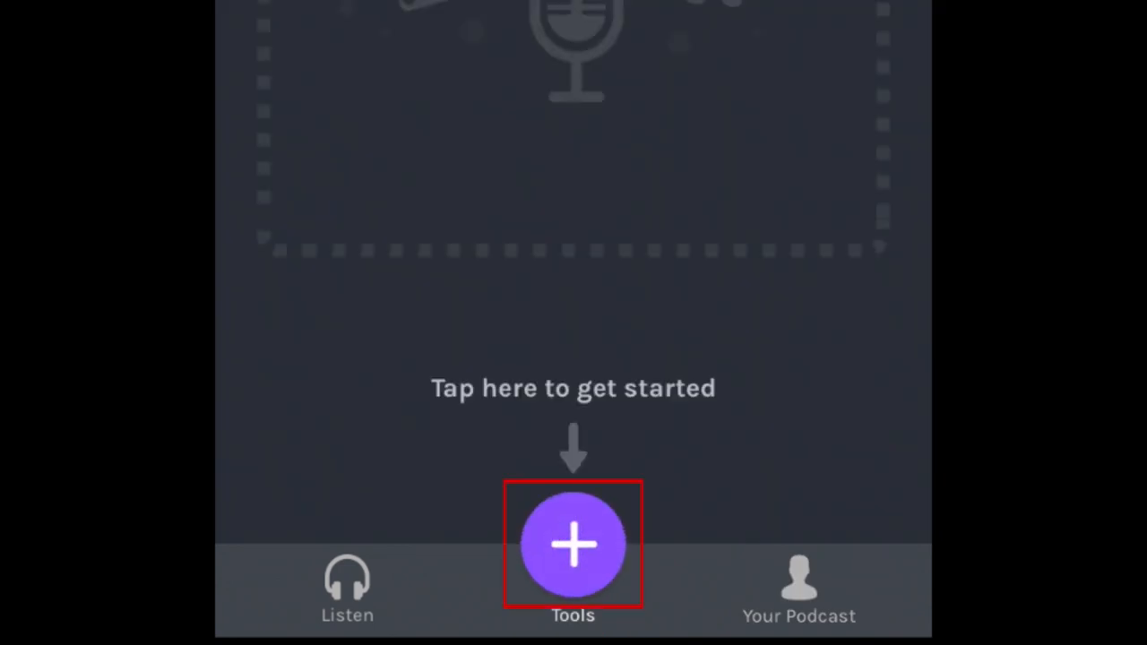
pyautogui.click(573, 544)
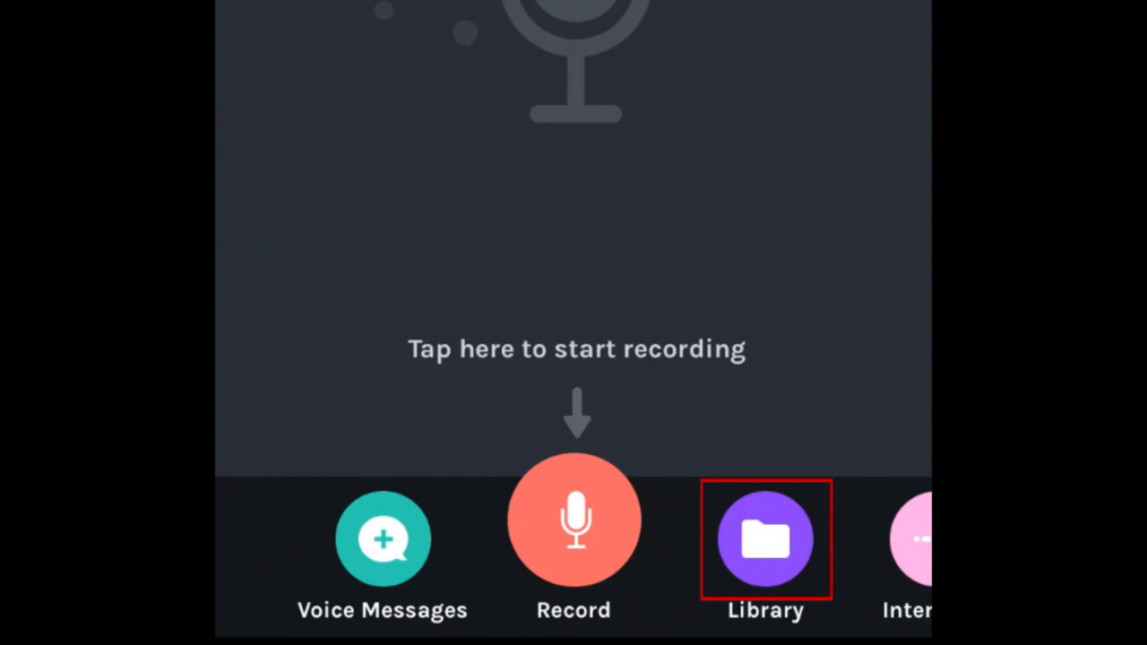
pyautogui.click(765, 538)
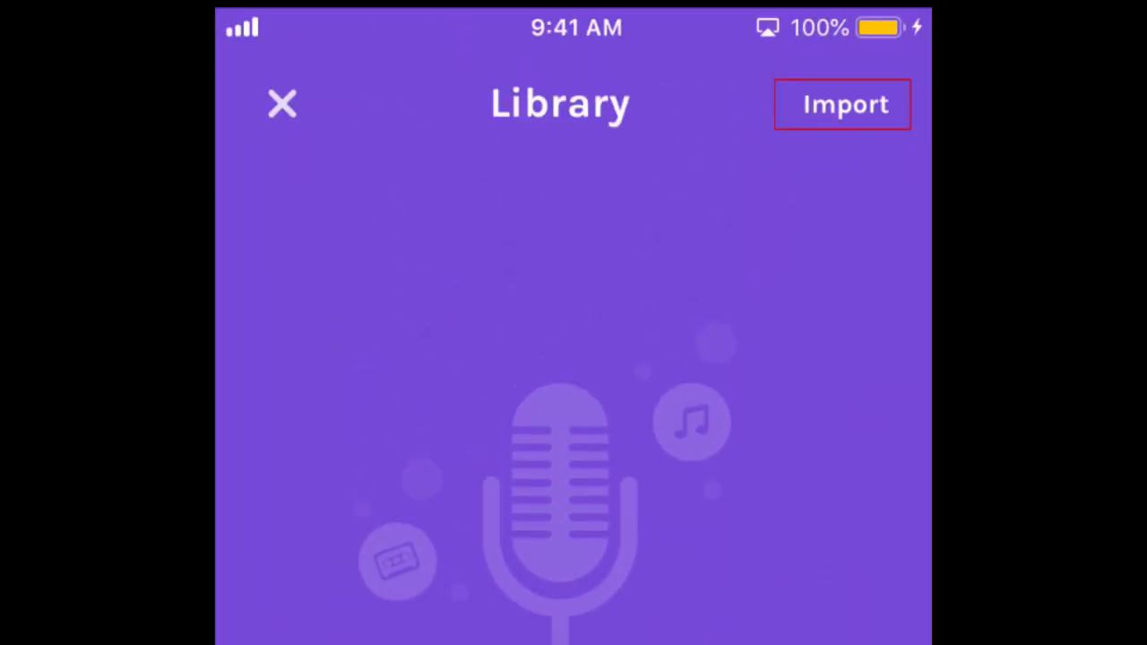
pyautogui.click(842, 104)
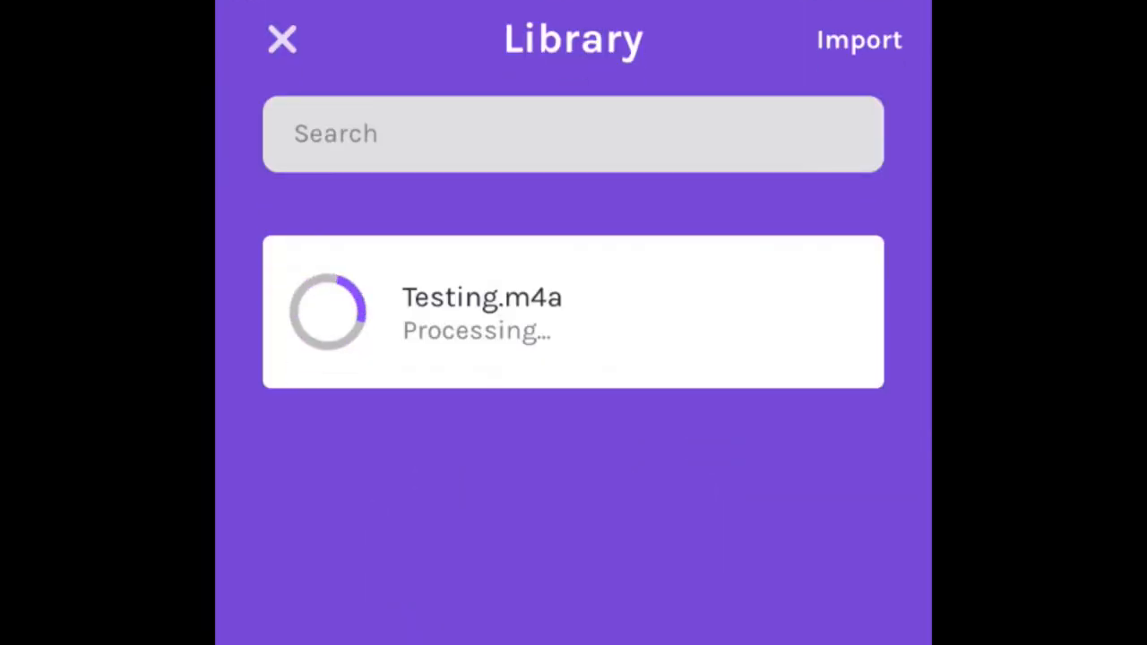
# - Record a short voice clip, stop it, and play it back
pyautogui.click(281, 40)
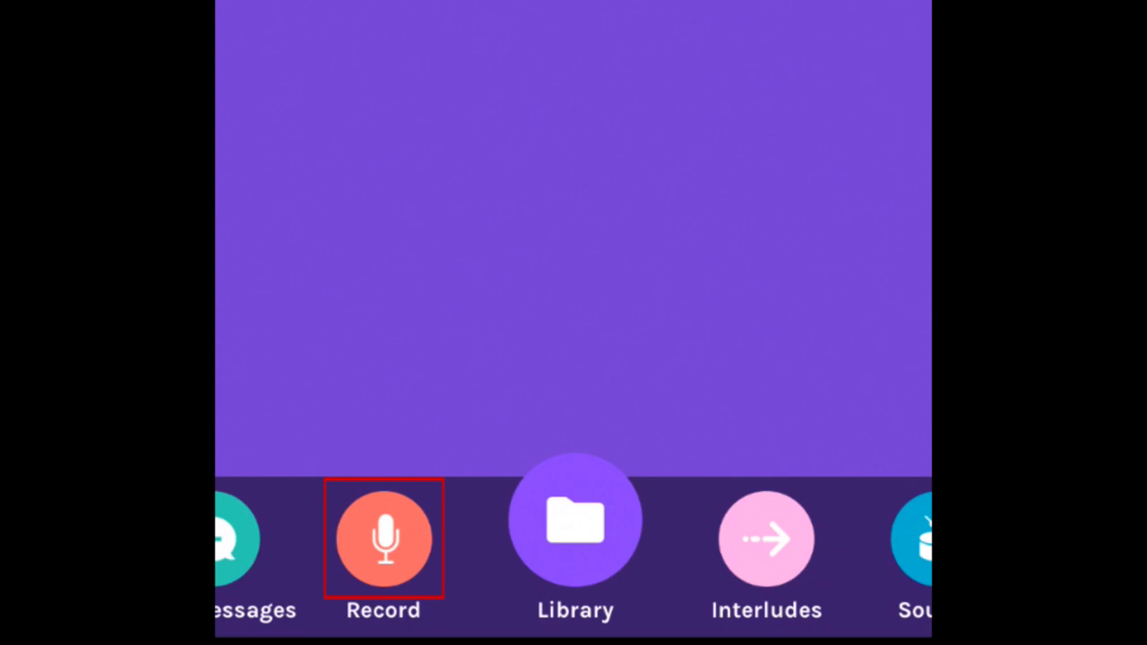
pyautogui.click(383, 537)
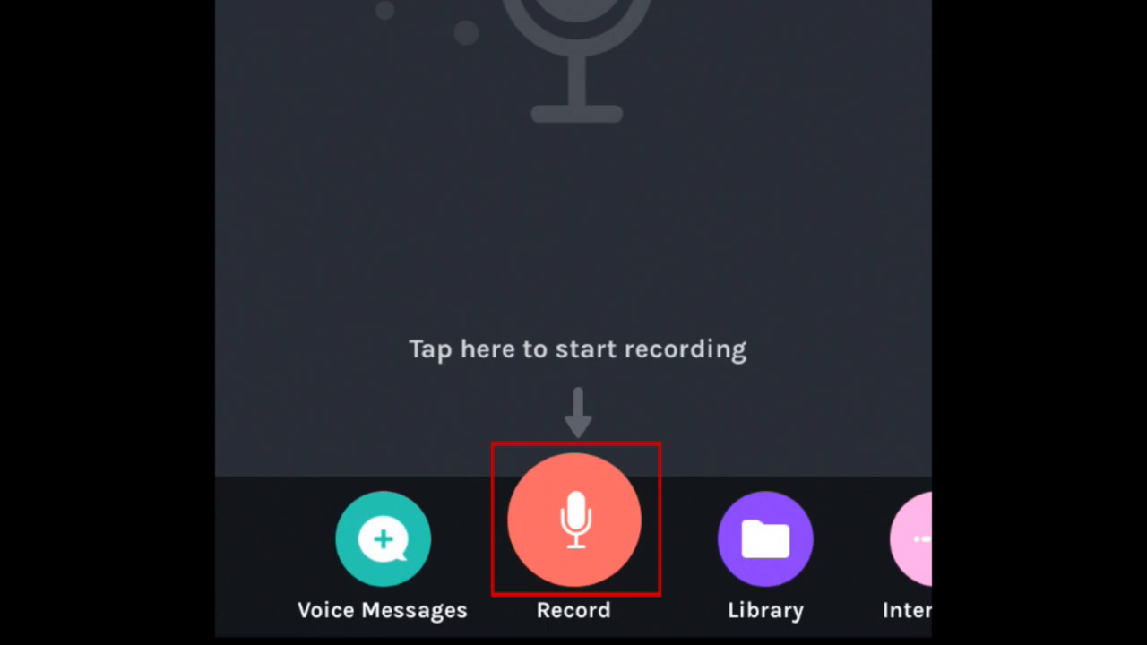
pyautogui.click(574, 520)
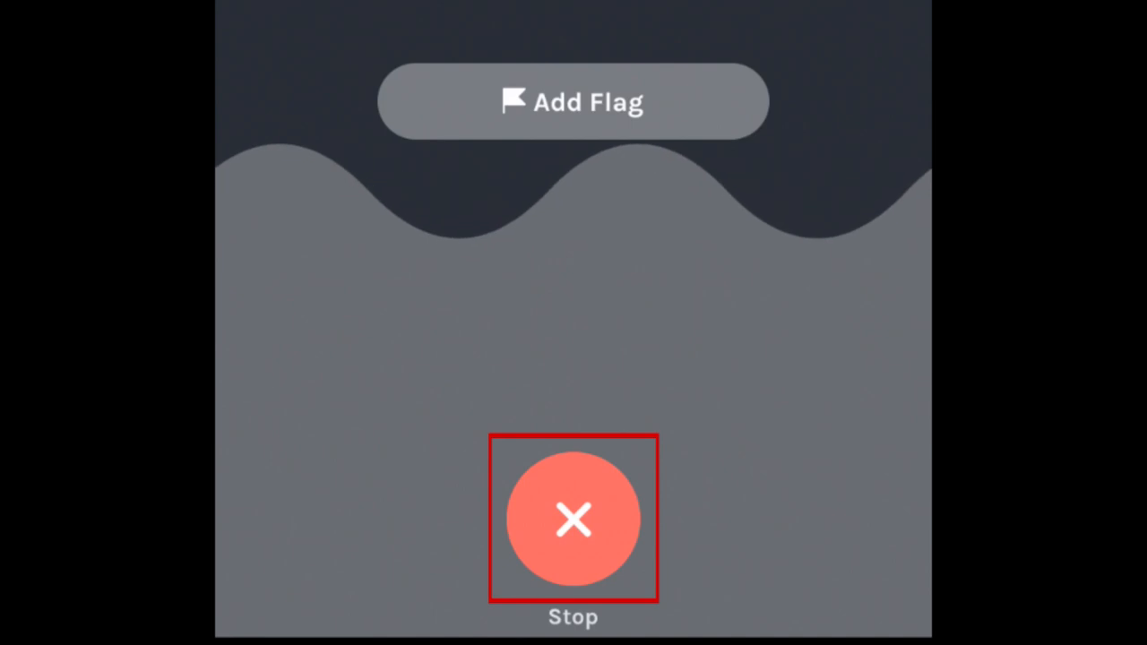
pyautogui.click(574, 520)
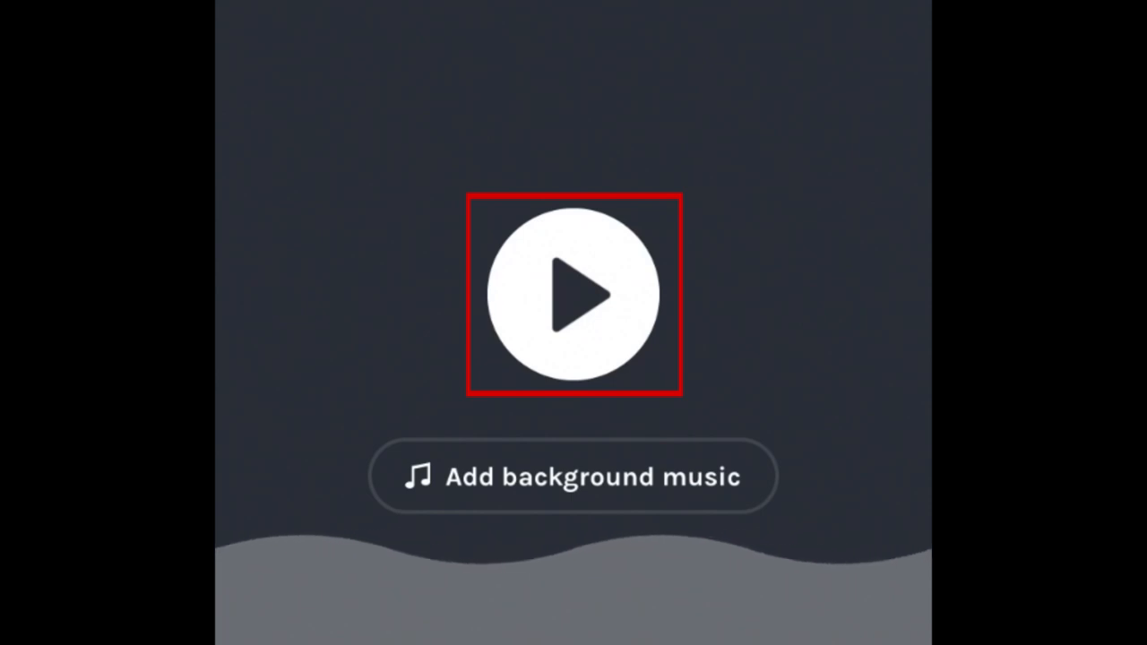
pyautogui.click(573, 290)
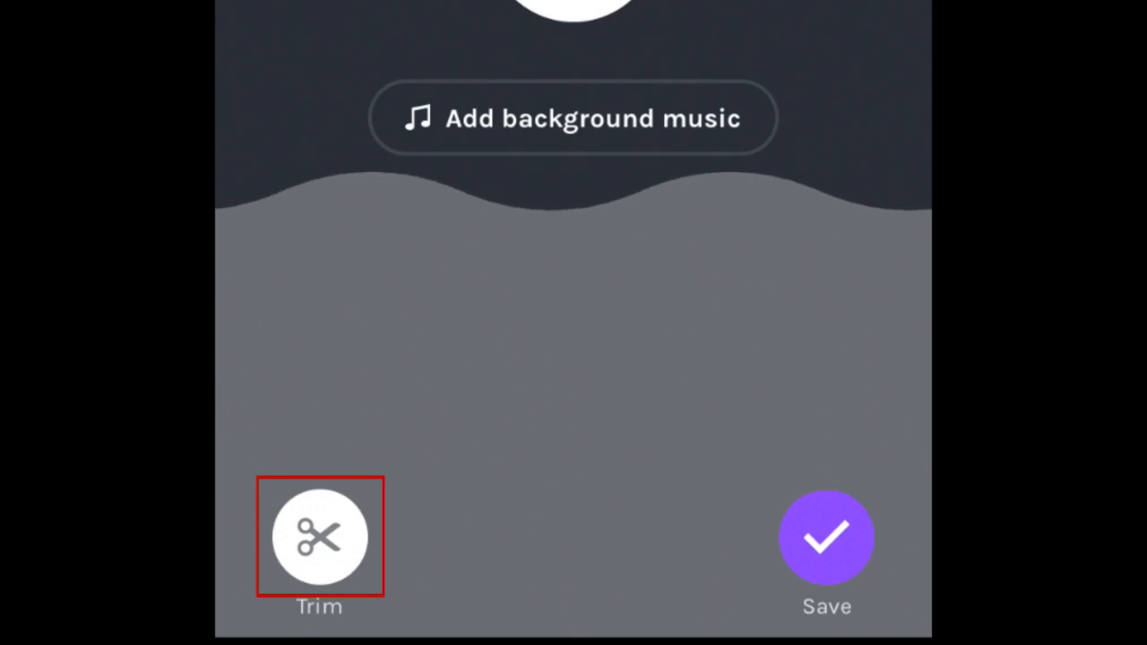
# - Trim the clip to the 00:01–00:04 span and save it
pyautogui.click(319, 536)
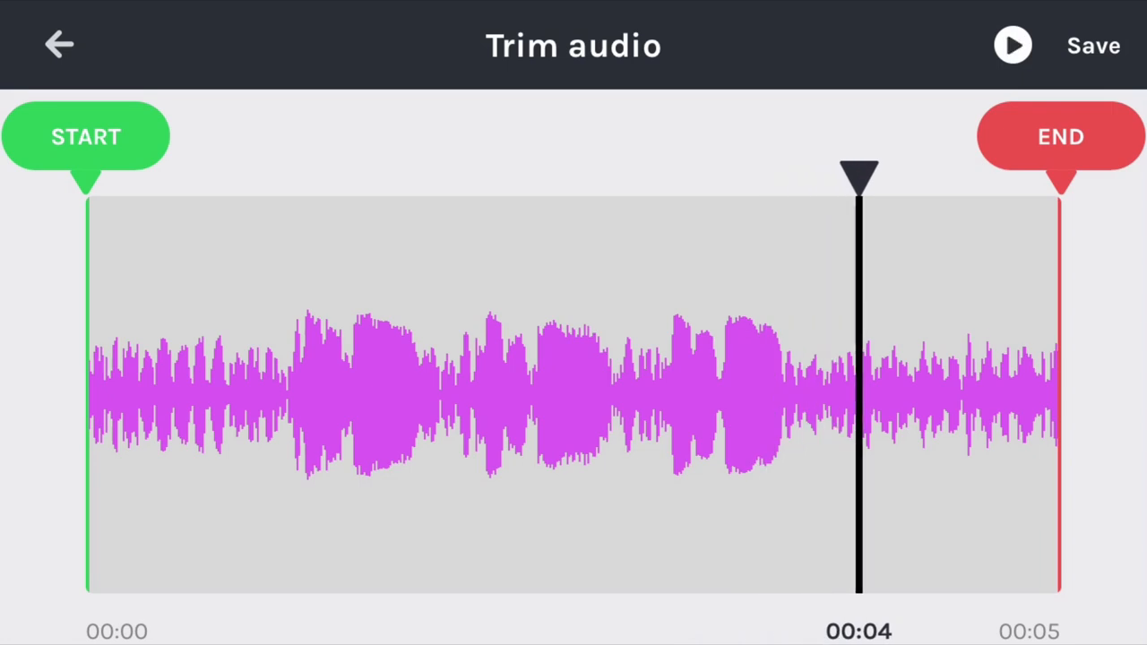
pyautogui.moveTo(1061, 137); pyautogui.dragTo(857, 136)
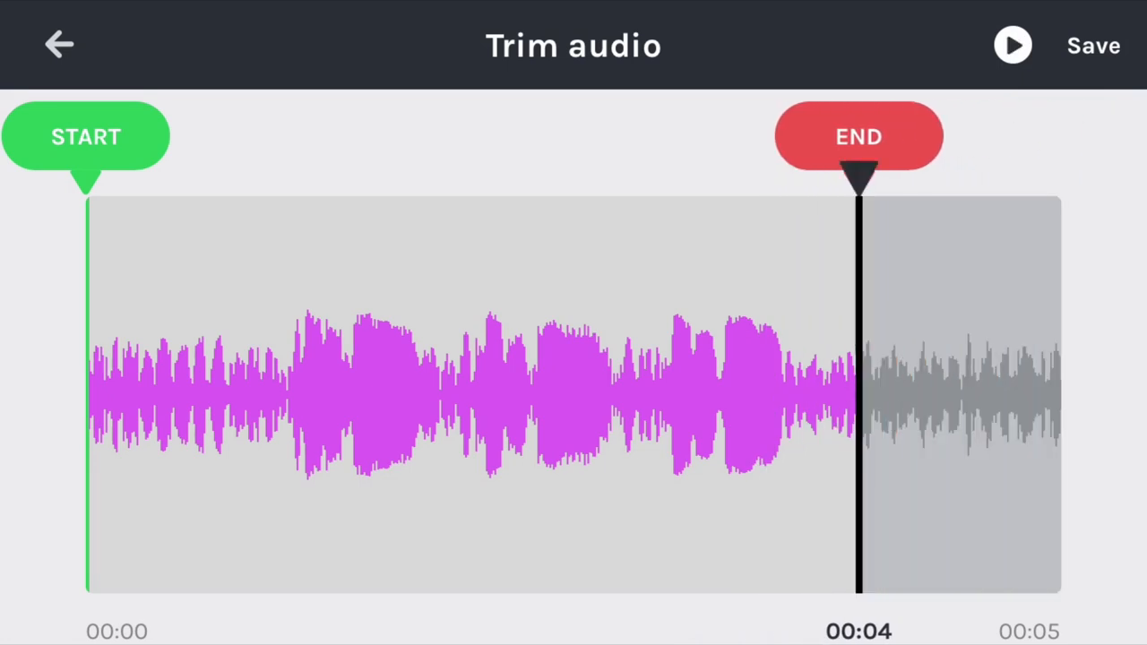
pyautogui.moveTo(86, 137); pyautogui.dragTo(229, 137)
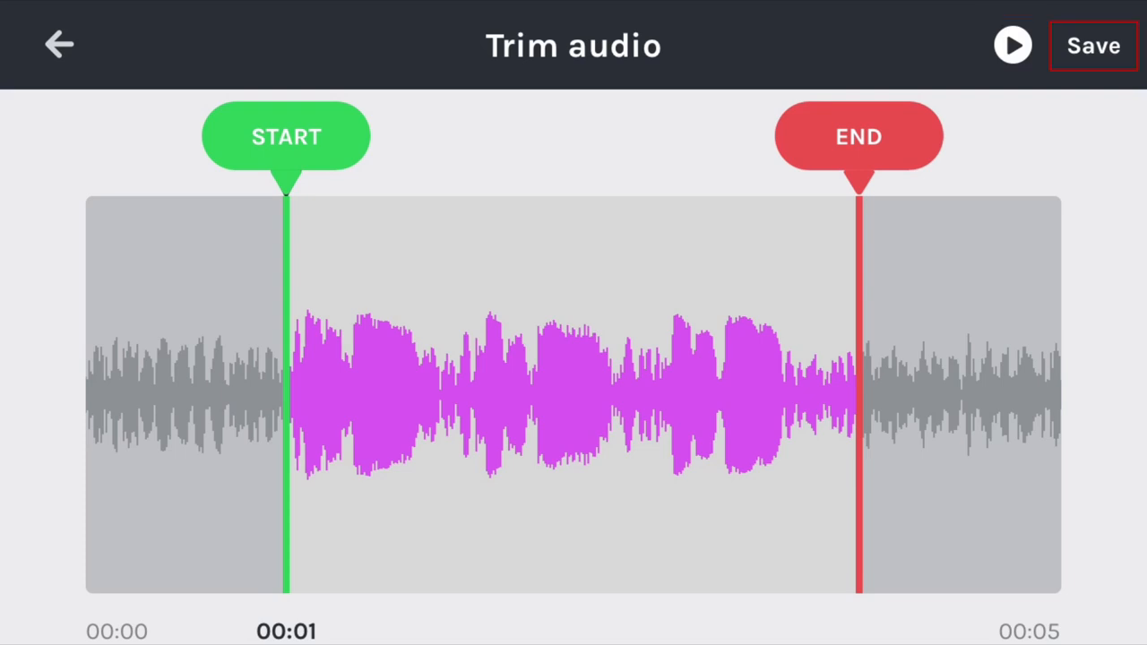
pyautogui.click(1093, 45)
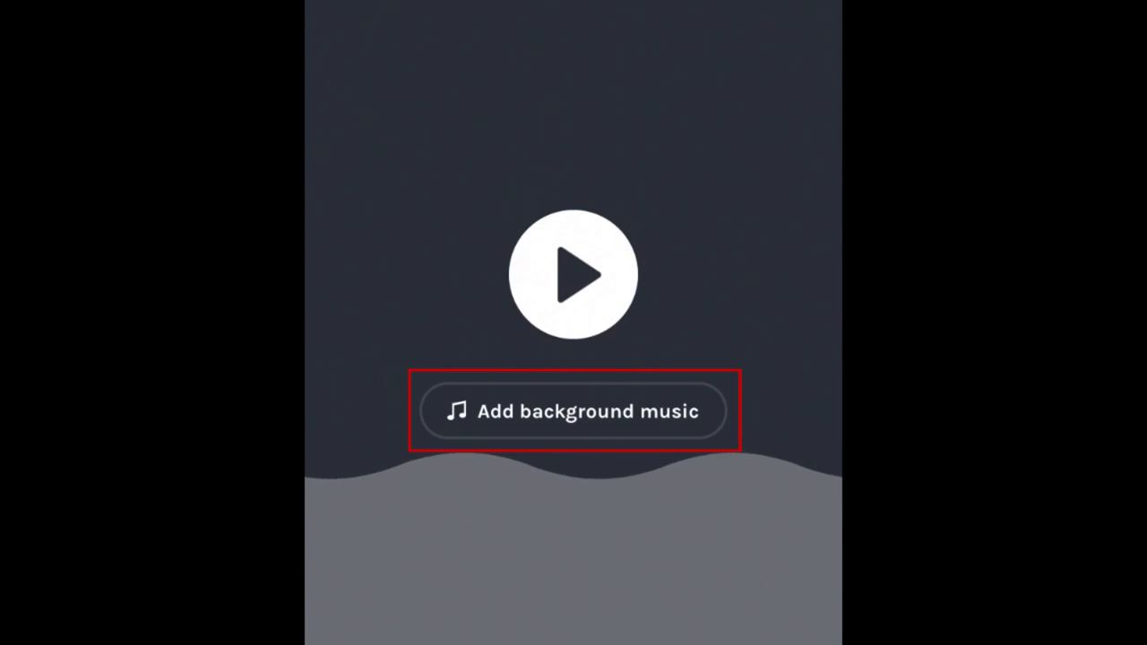
# - Preview the Compton beat and attach it as 'Balti' background music
pyautogui.click(574, 411)
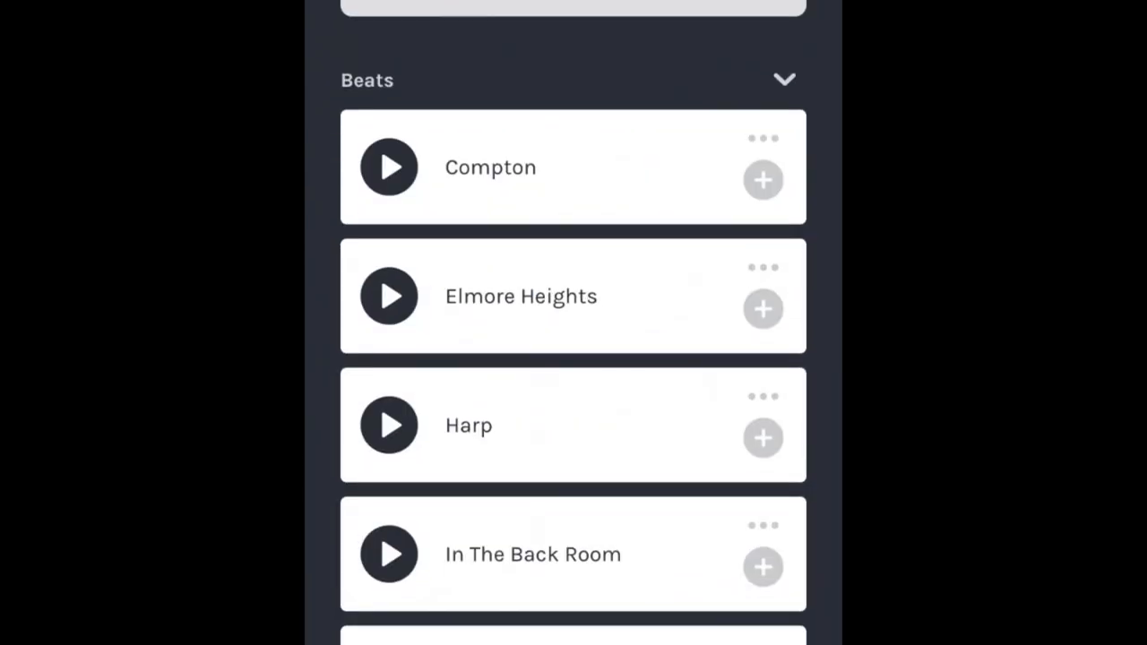
pyautogui.click(388, 168)
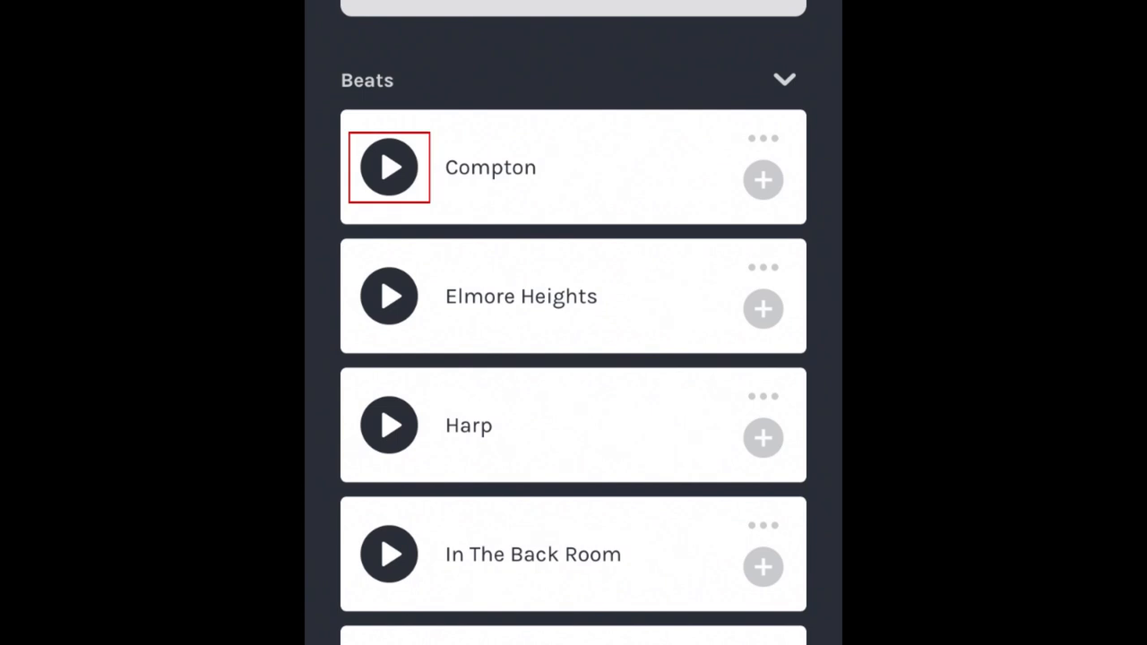
pyautogui.click(388, 167)
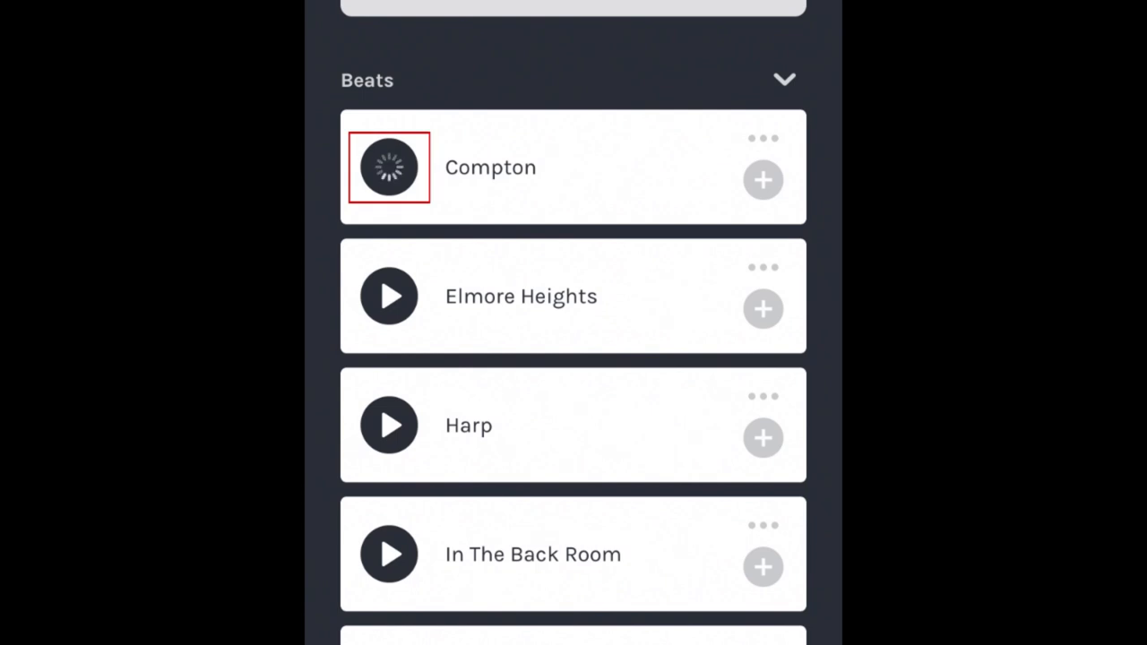
pyautogui.click(389, 167)
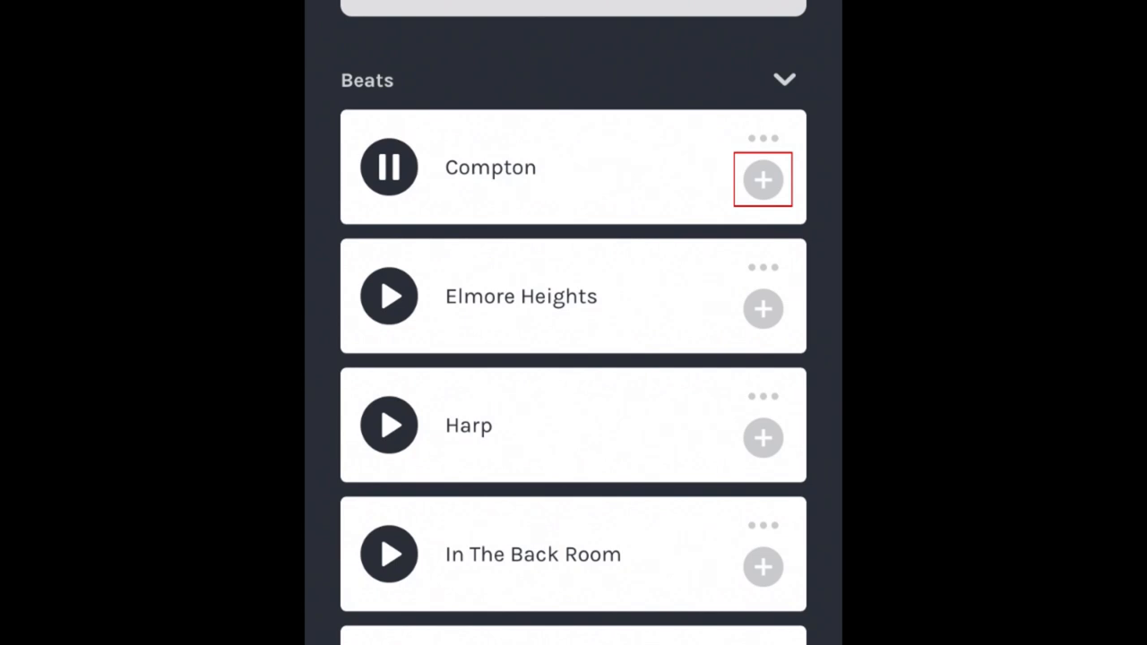
pyautogui.click(762, 180)
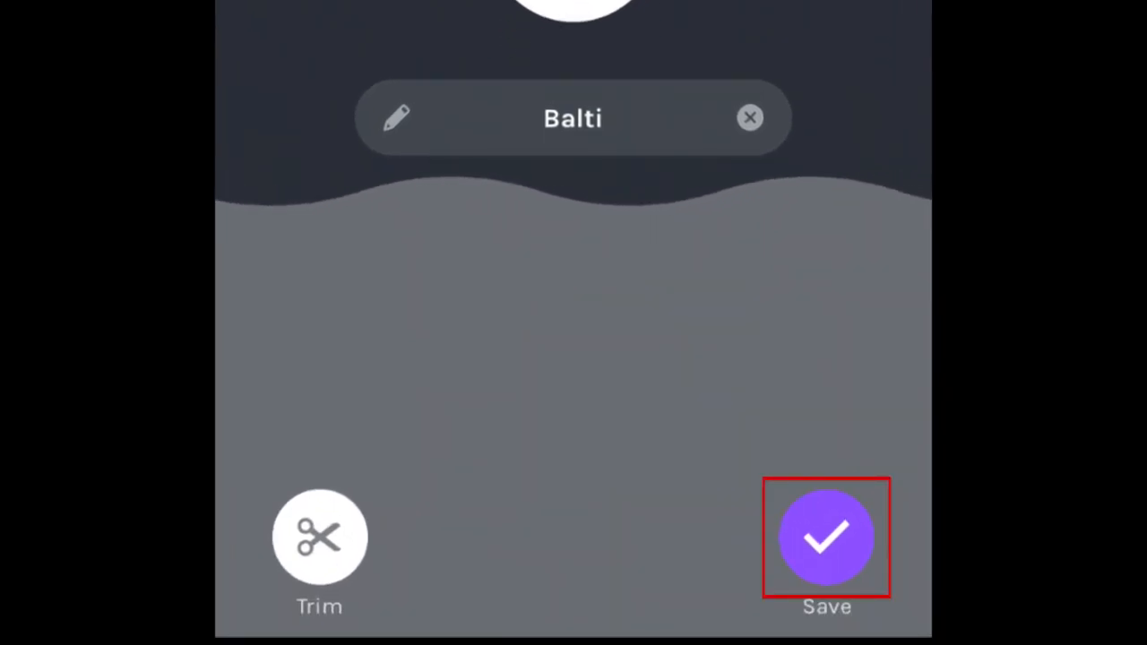
# - Save the recording into a new Mar 12, 2019 episode and decline publishing
pyautogui.click(826, 538)
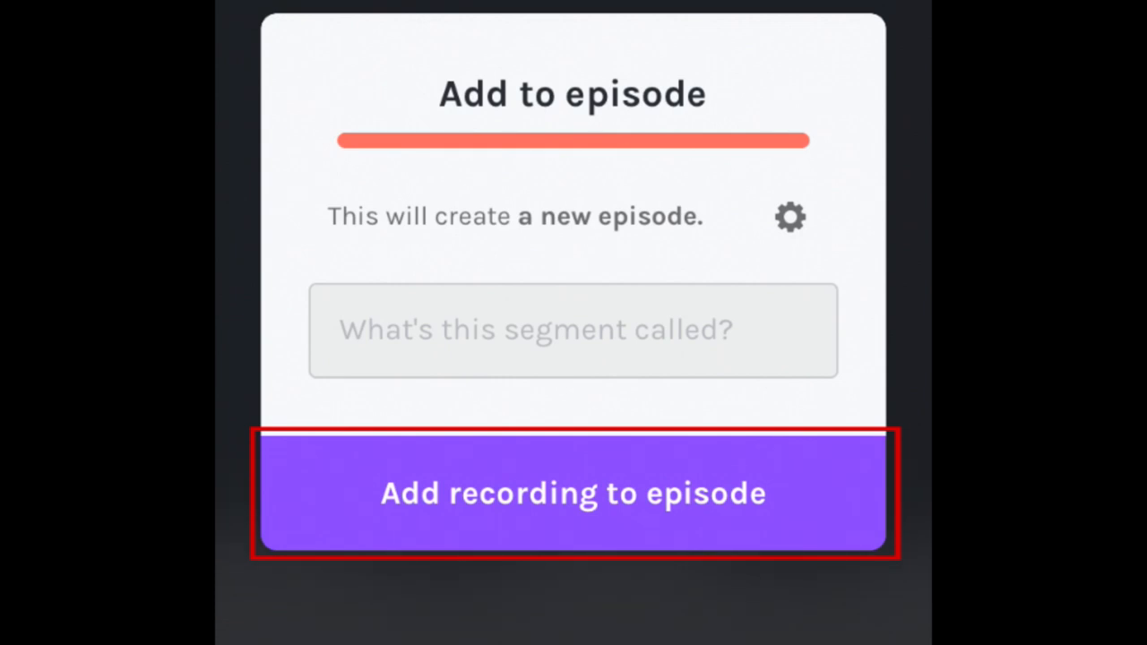
pyautogui.click(573, 492)
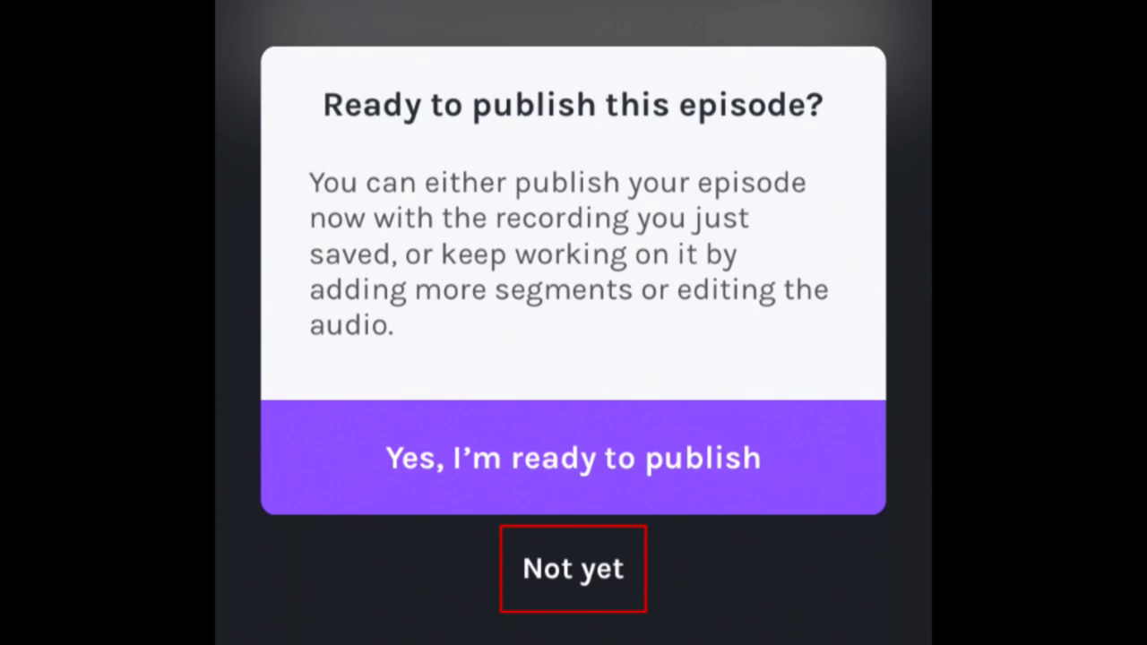
pyautogui.click(573, 568)
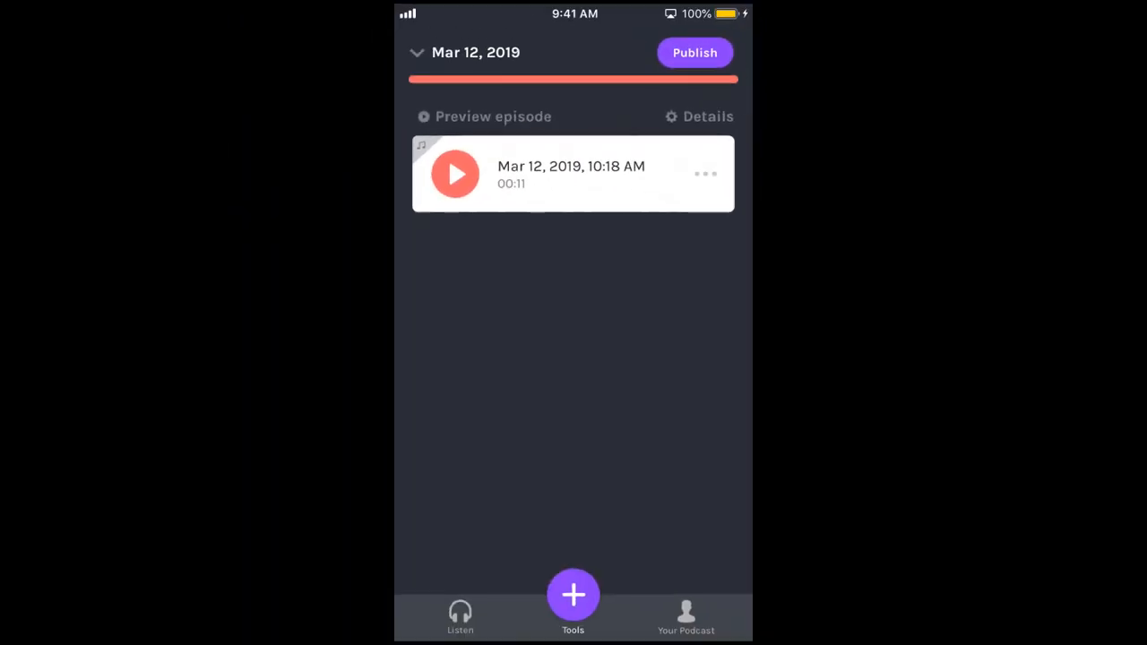
# - Add another clip to the Mar 12, 2019 episode and open the Interludes collection
pyautogui.click(573, 595)
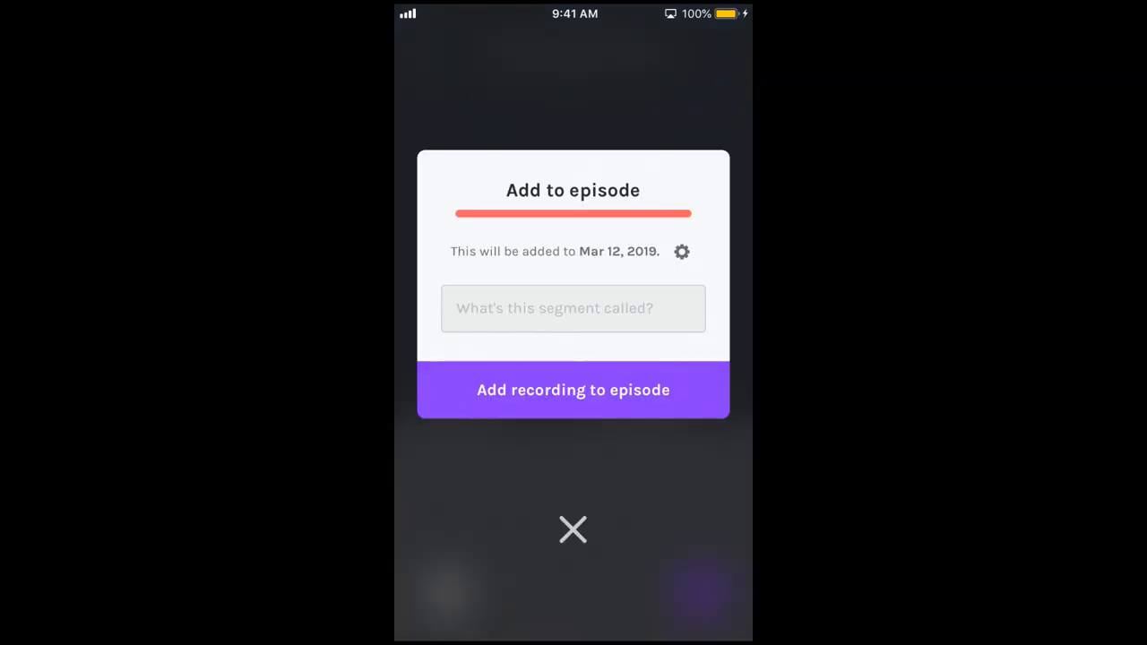
pyautogui.click(573, 390)
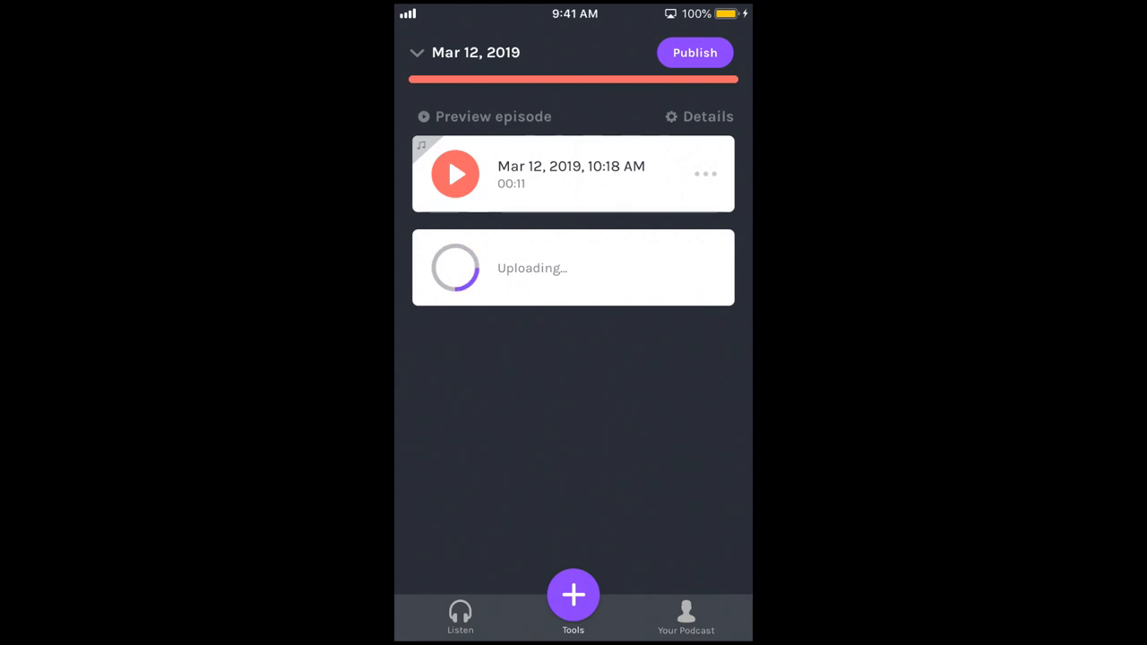
pyautogui.click(572, 594)
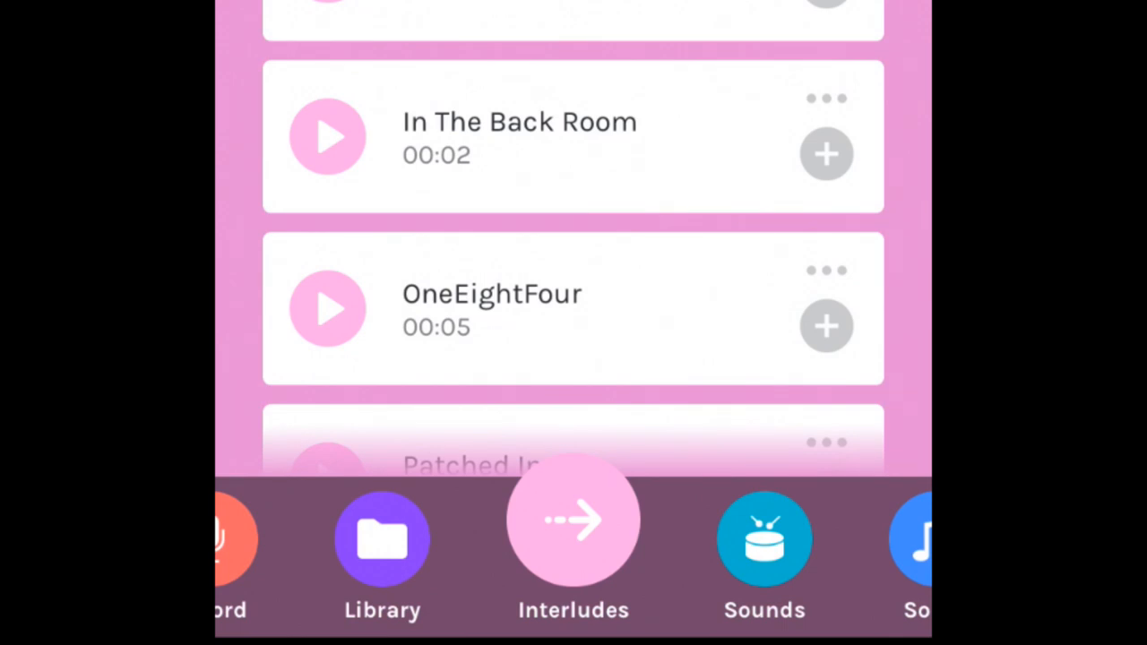
# - Preview the Gosling and OneEightFour interludes and add OneEightFour to the episode
pyautogui.scroll(-3)
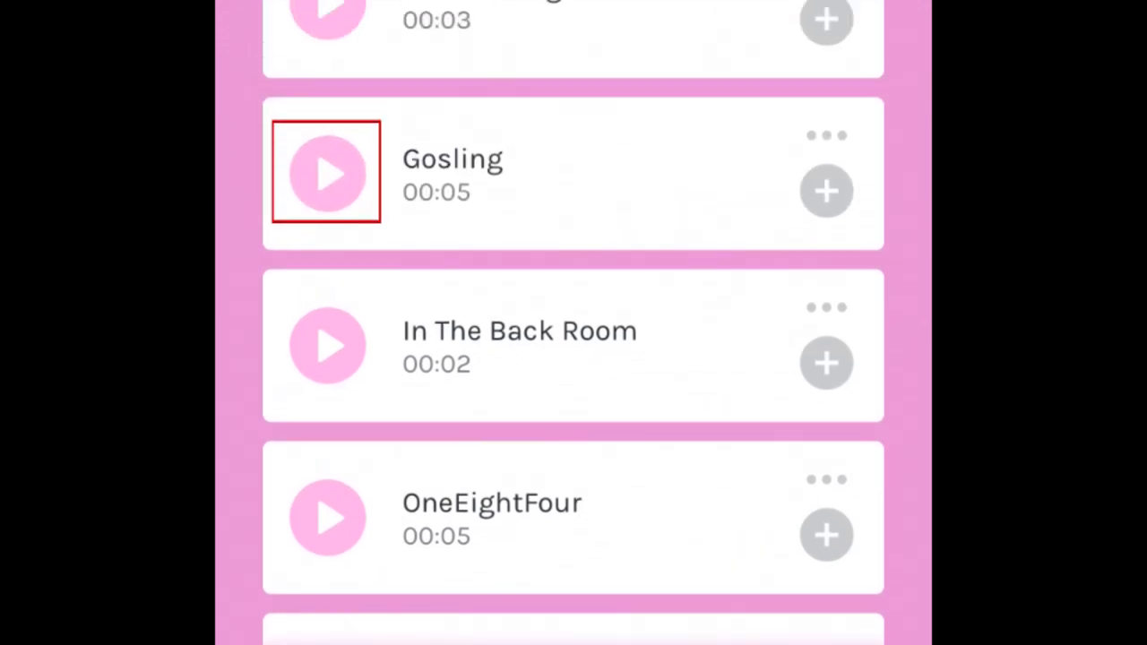
pyautogui.click(327, 172)
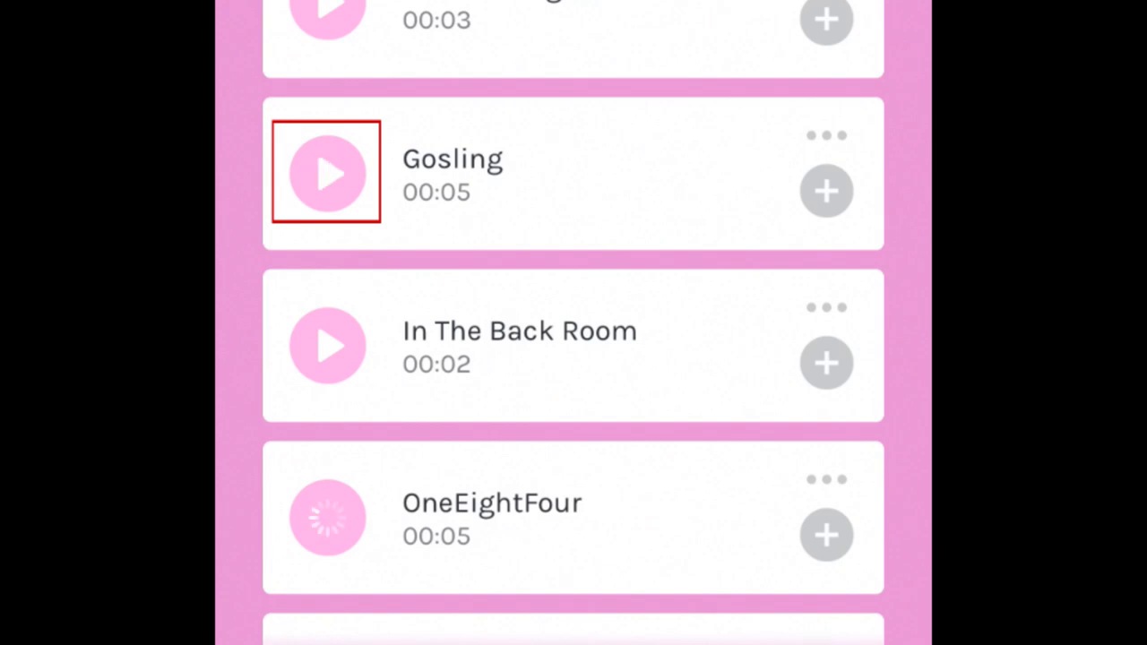
pyautogui.click(327, 518)
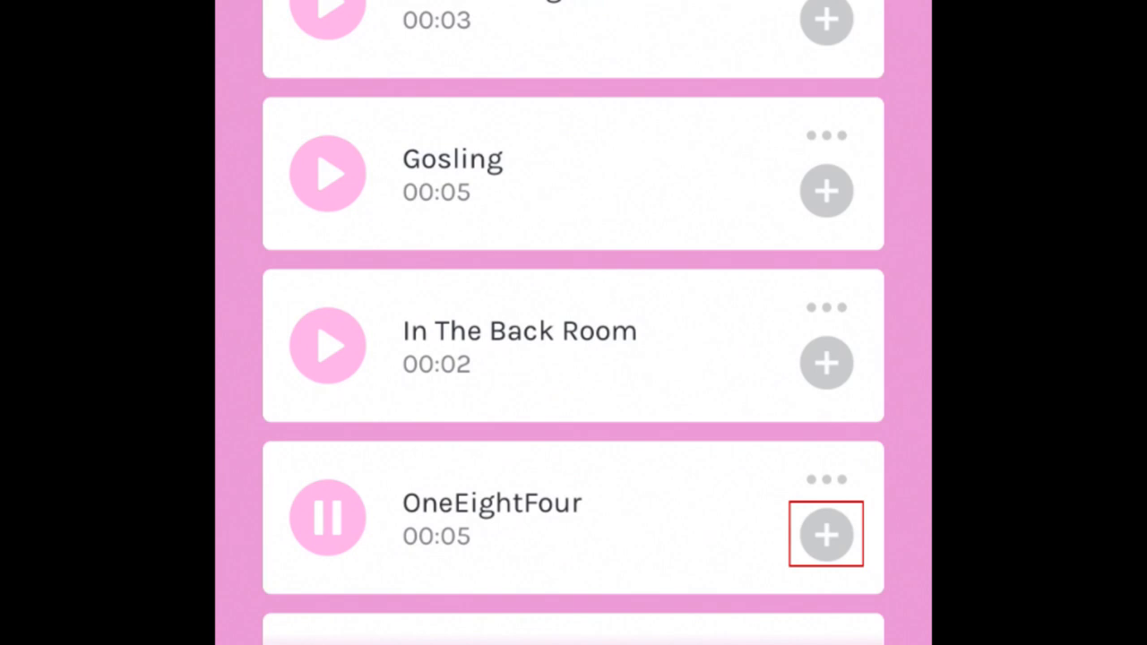
pyautogui.click(825, 535)
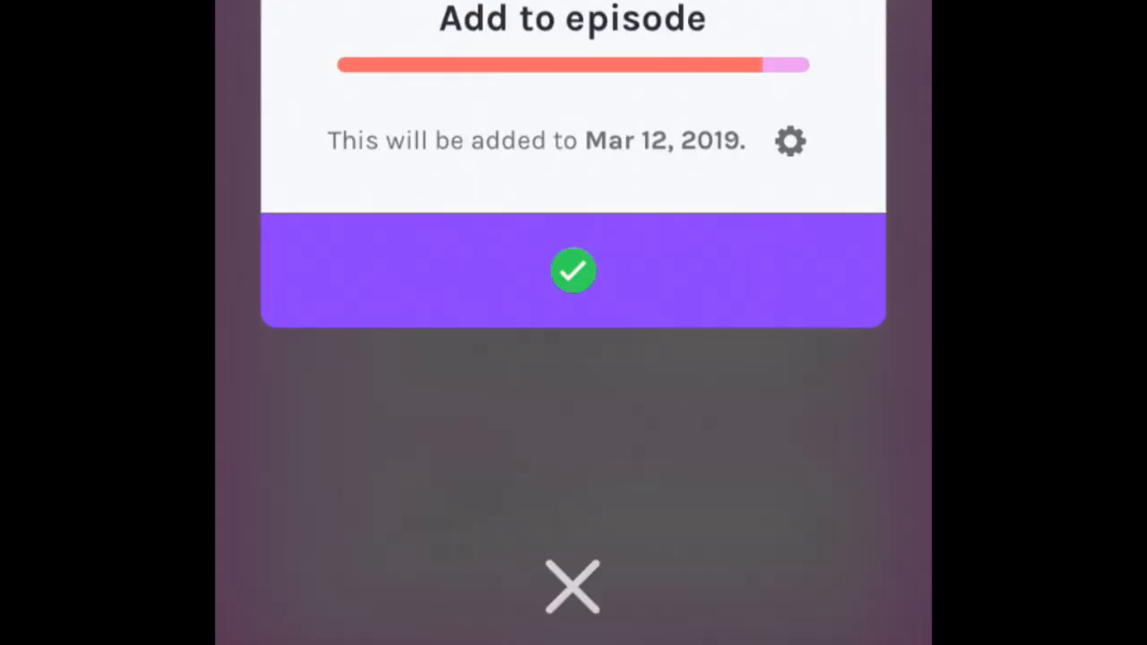
pyautogui.click(574, 271)
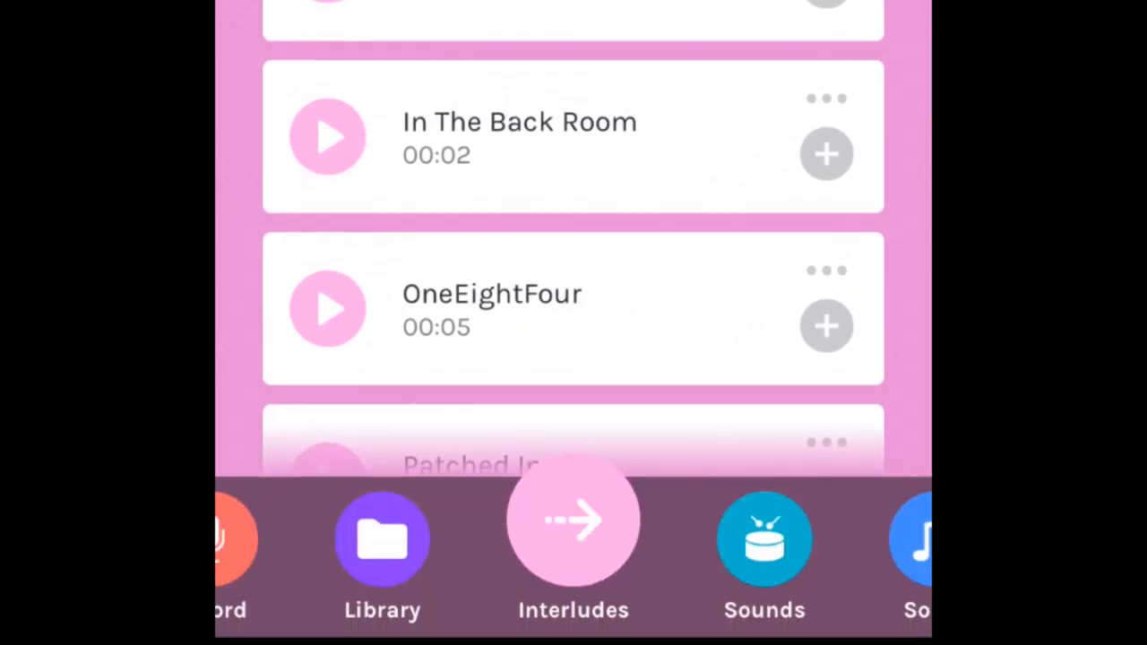
# - Preview and add the Bling chime, preview Attention, then close the Sounds library
pyautogui.click(764, 538)
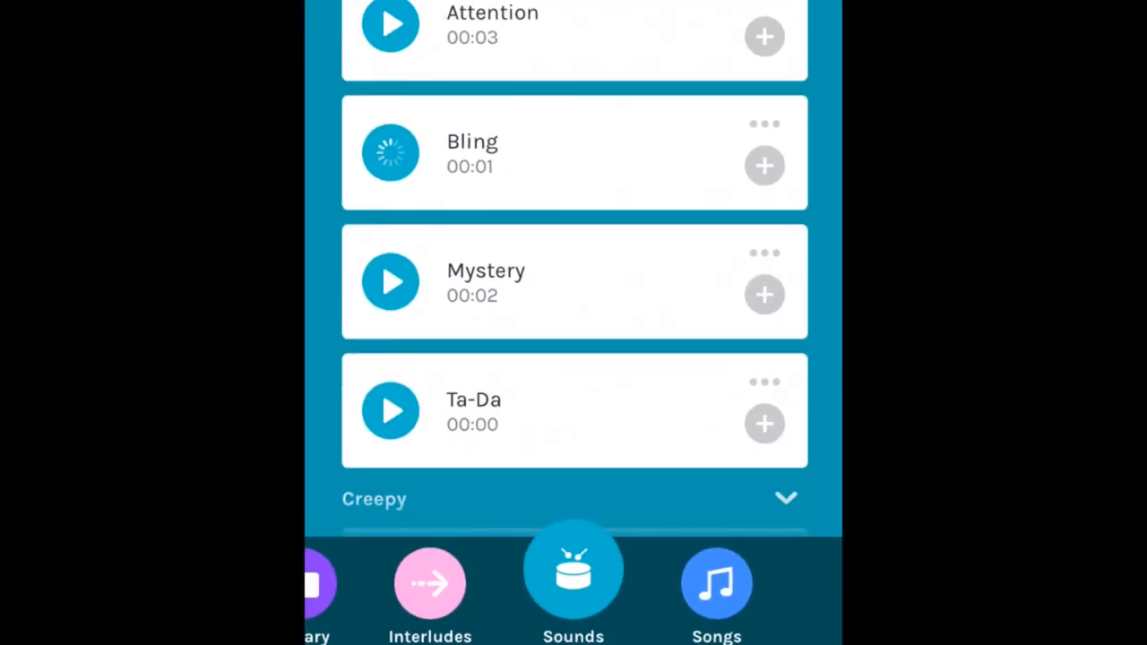
pyautogui.click(390, 152)
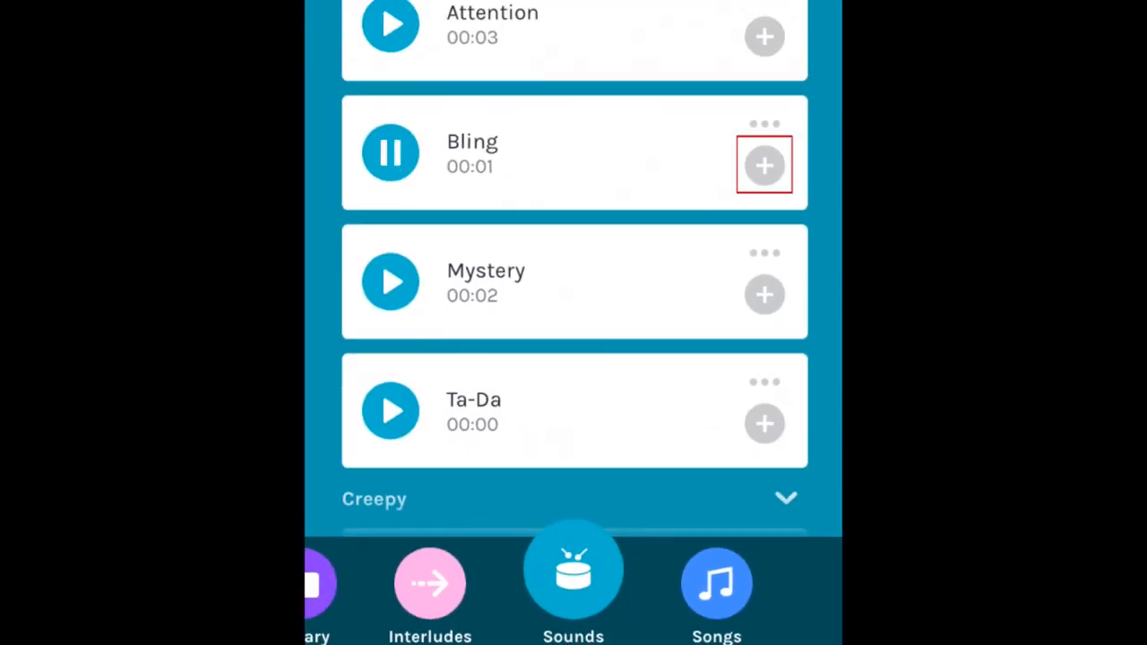
pyautogui.click(390, 152)
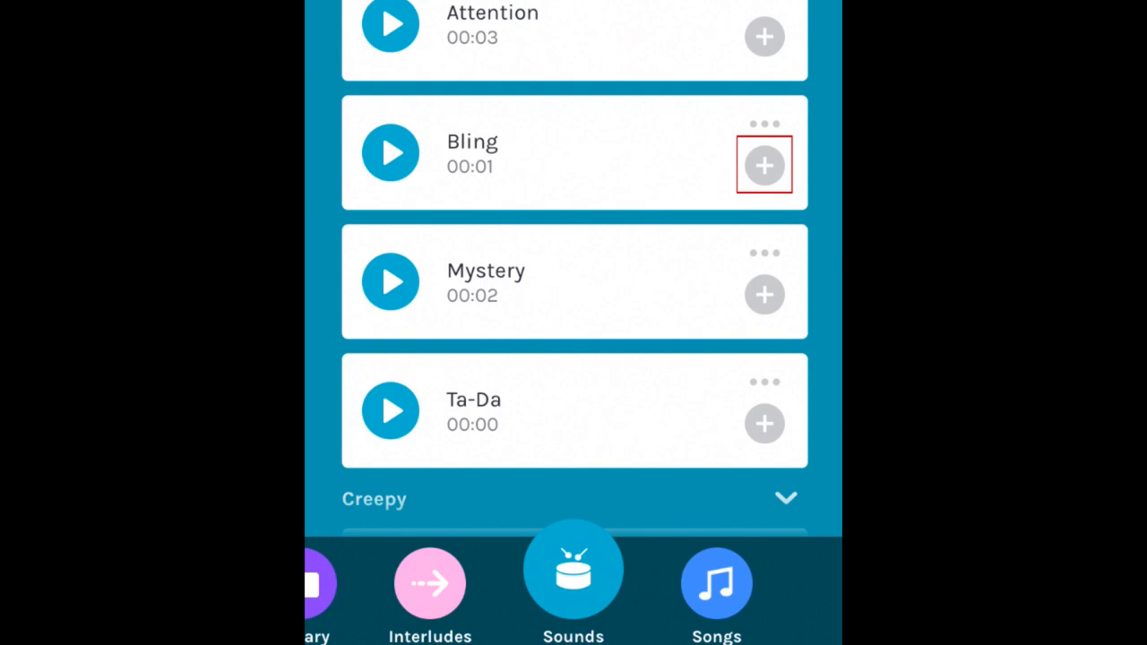
pyautogui.click(764, 165)
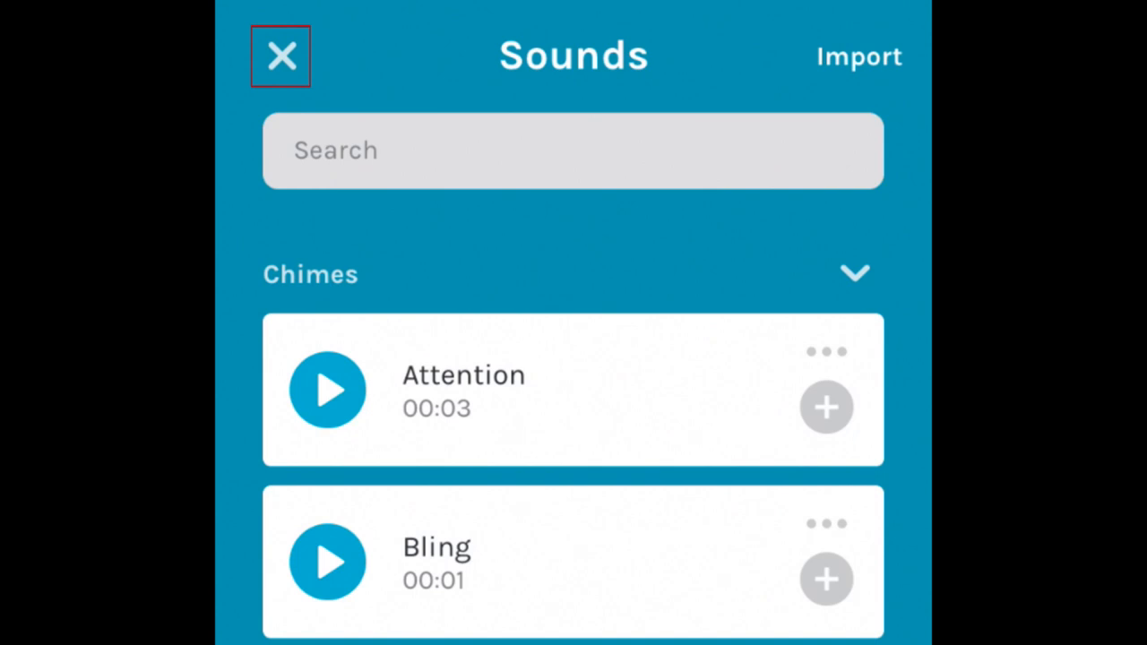
pyautogui.click(327, 390)
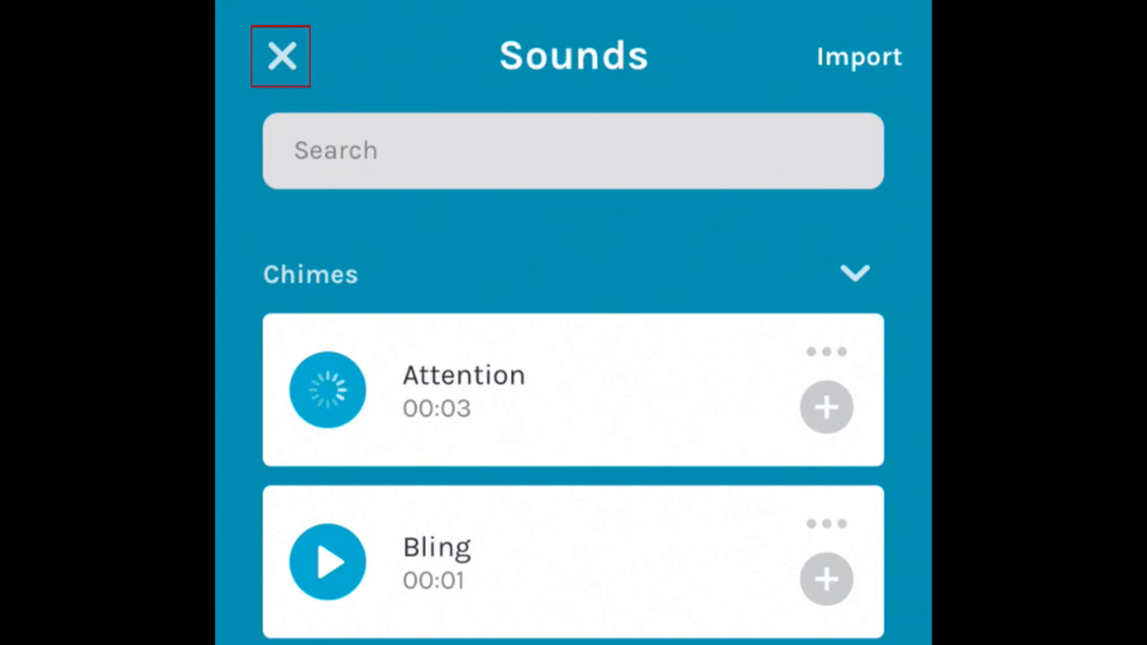
pyautogui.click(280, 56)
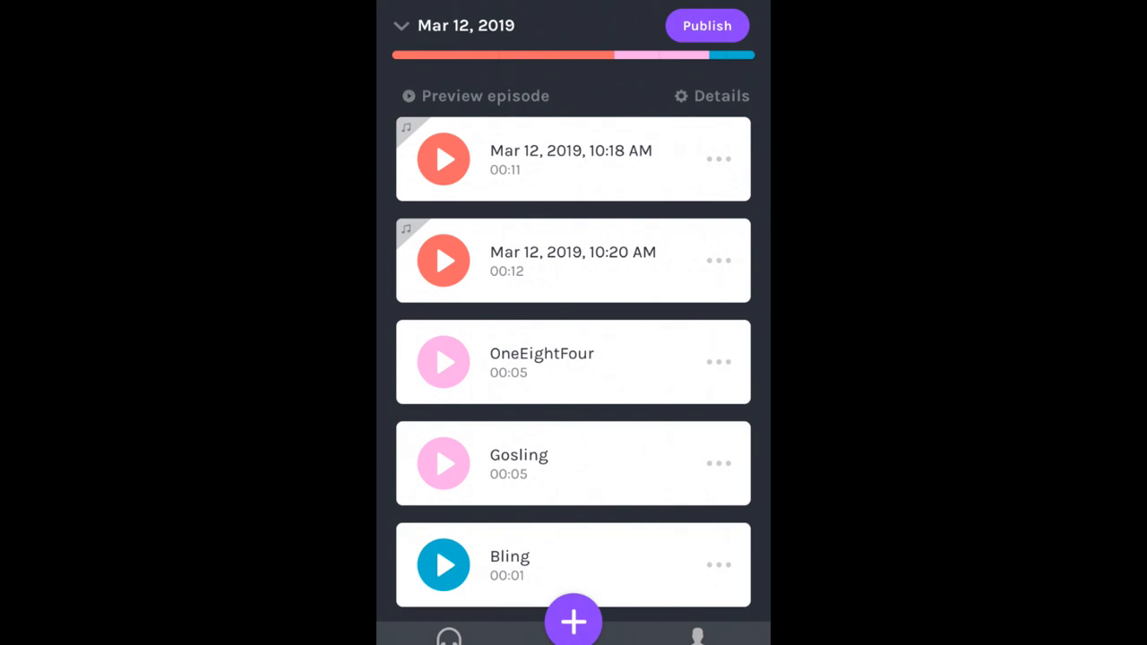
# - Drag OneEightFour to the start of the episode and save the new segment order
pyautogui.moveTo(541, 362); pyautogui.dragTo(541, 153)
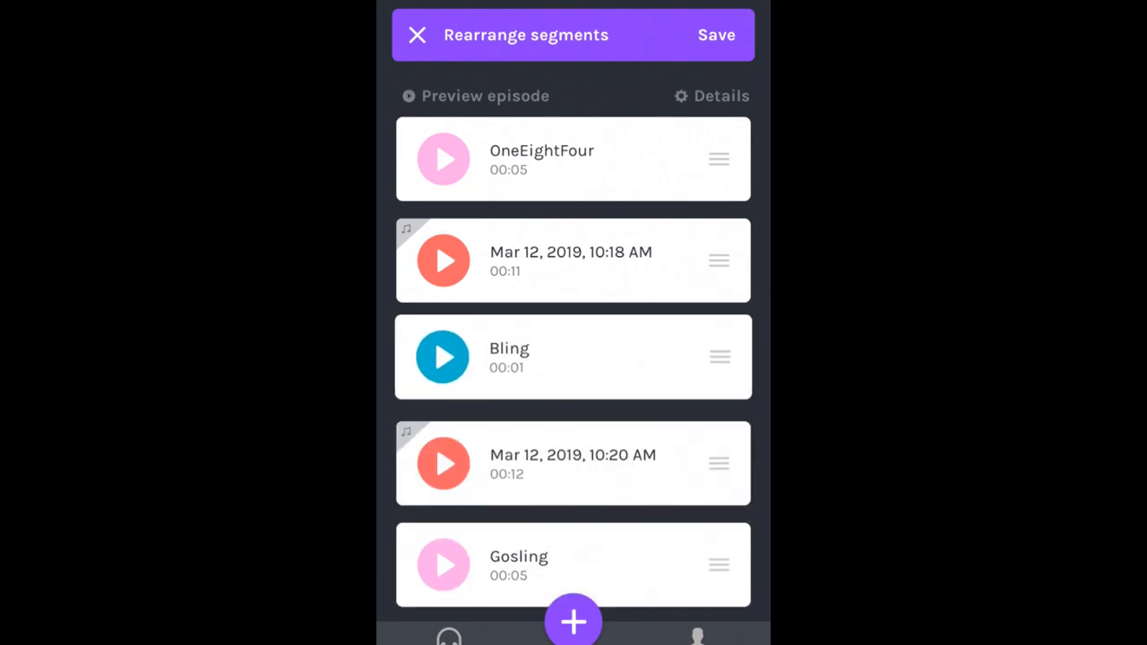
pyautogui.scroll(-3)
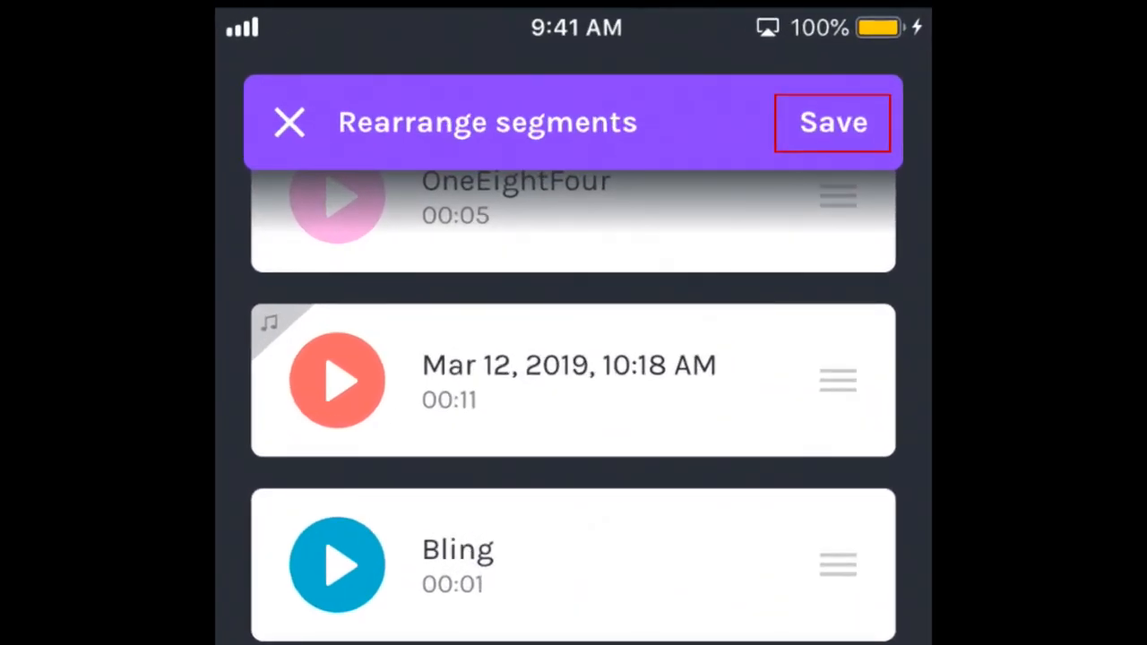
pyautogui.click(832, 121)
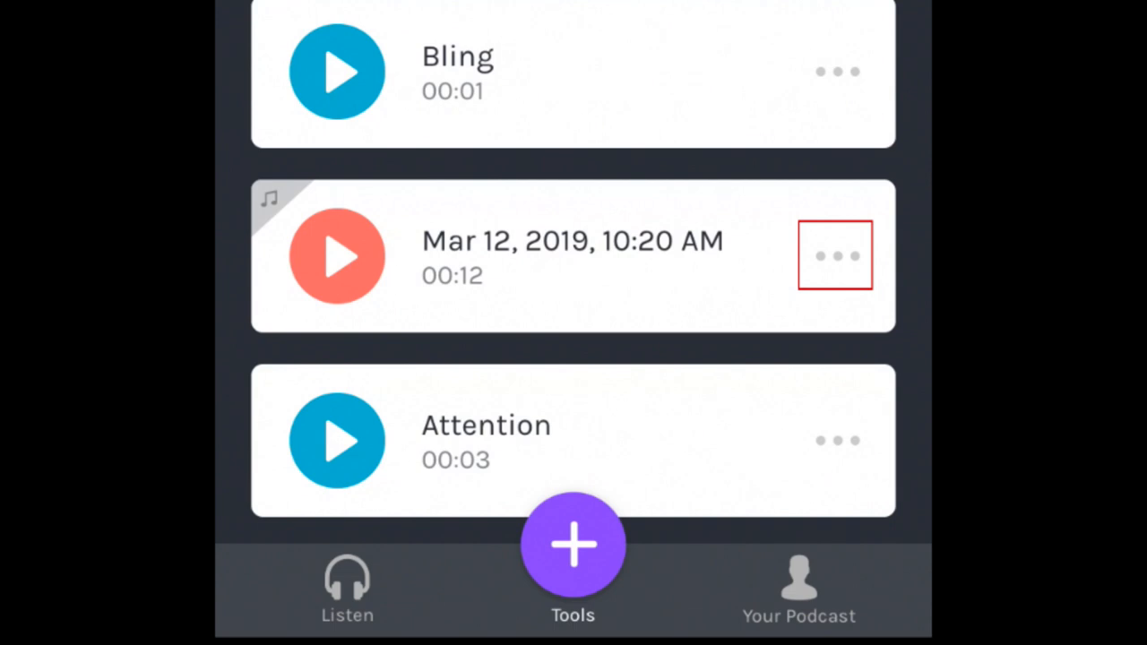
# - Split the 10:20 AM recording at about 00:08 and 00:06 and apply the splits
pyautogui.click(835, 255)
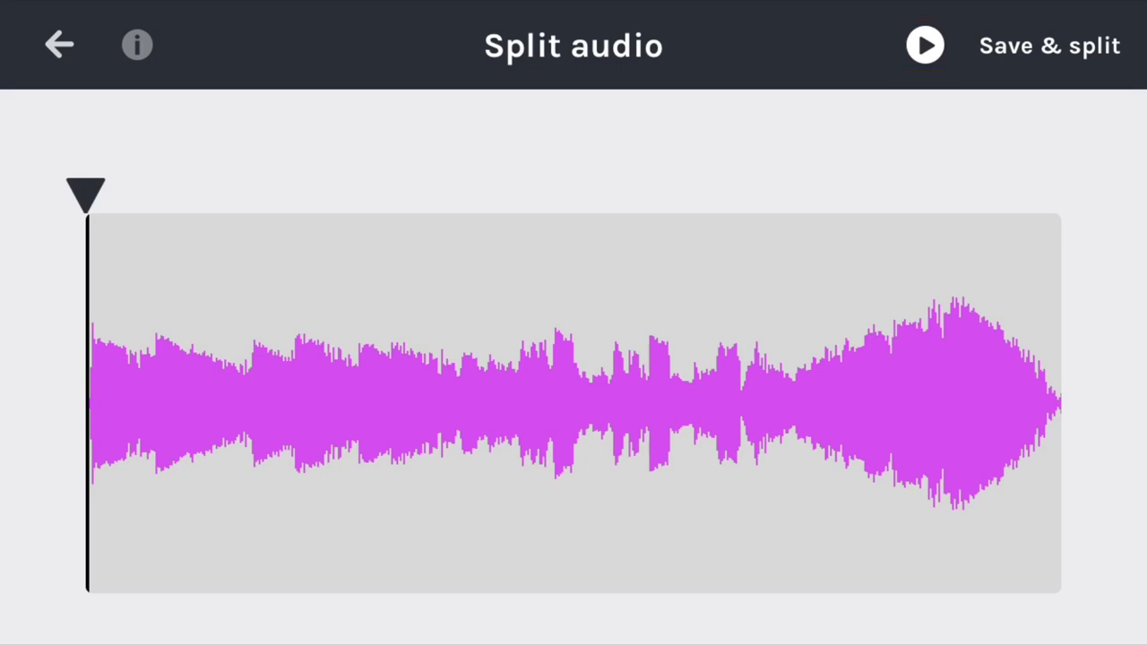
pyautogui.click(925, 45)
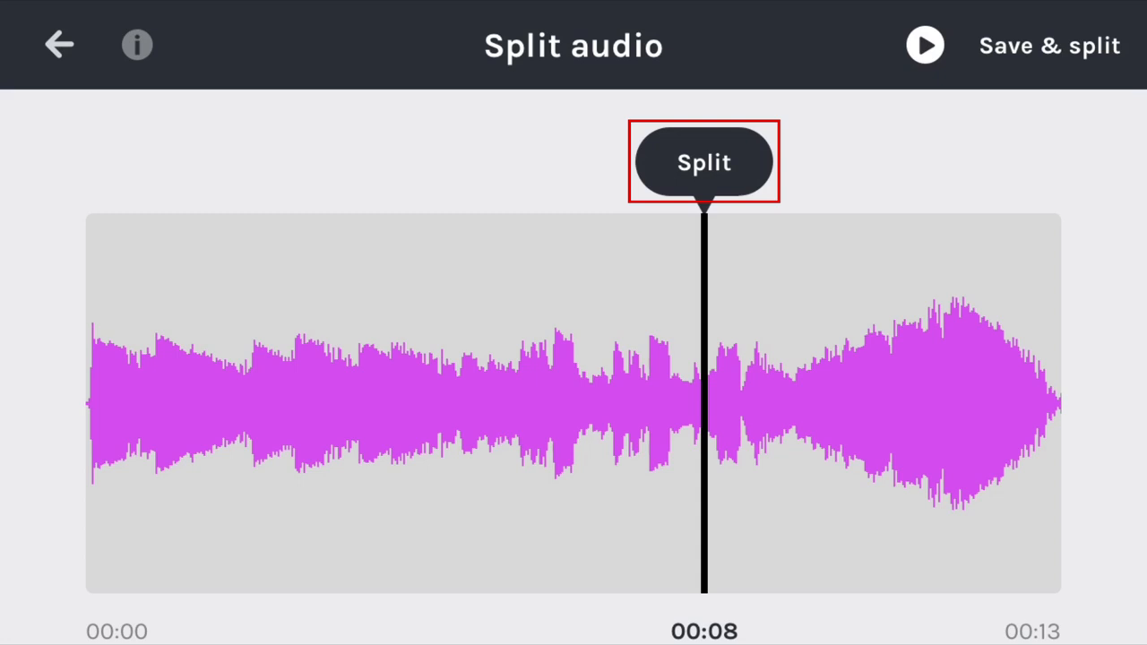
pyautogui.click(704, 162)
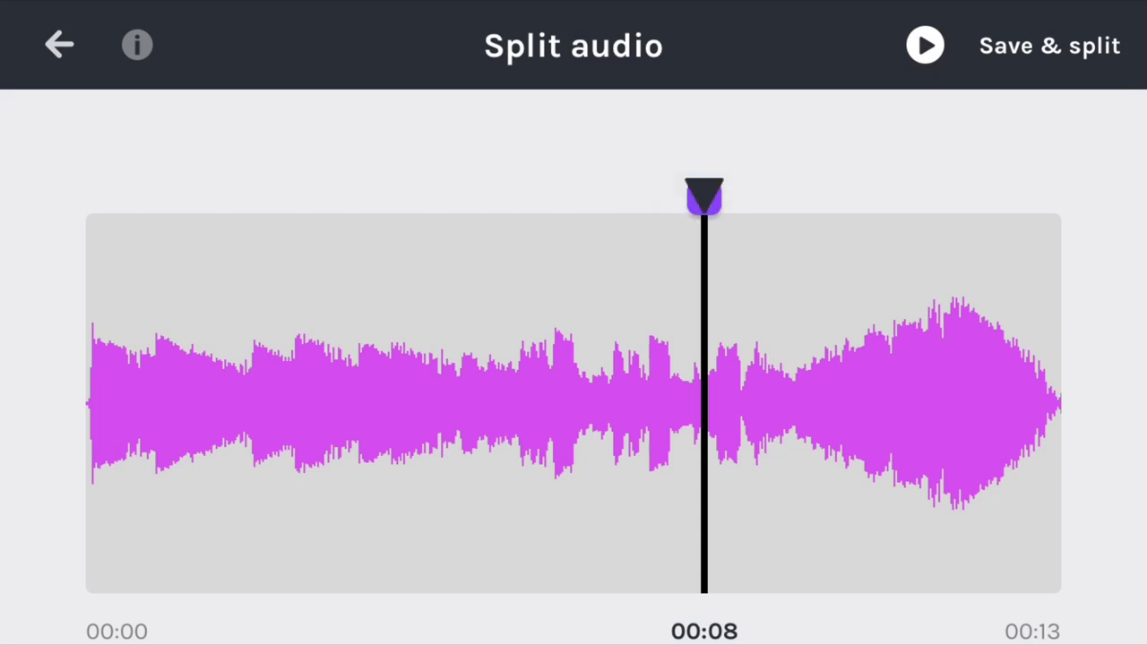
pyautogui.moveTo(704, 197); pyautogui.dragTo(608, 197)
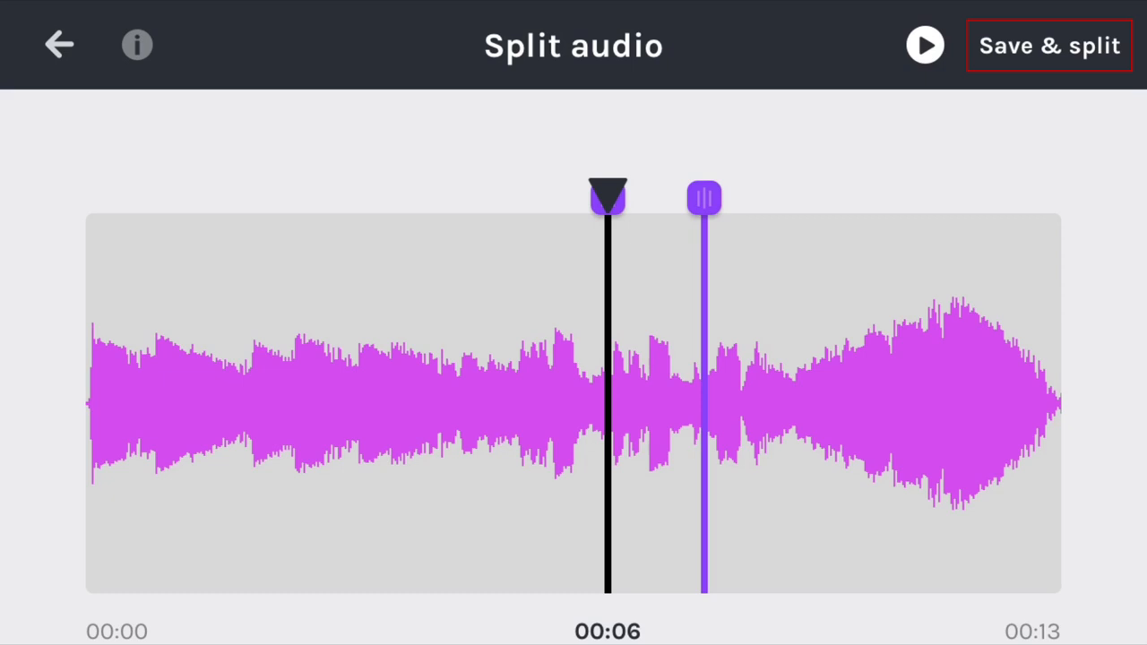
pyautogui.click(1049, 45)
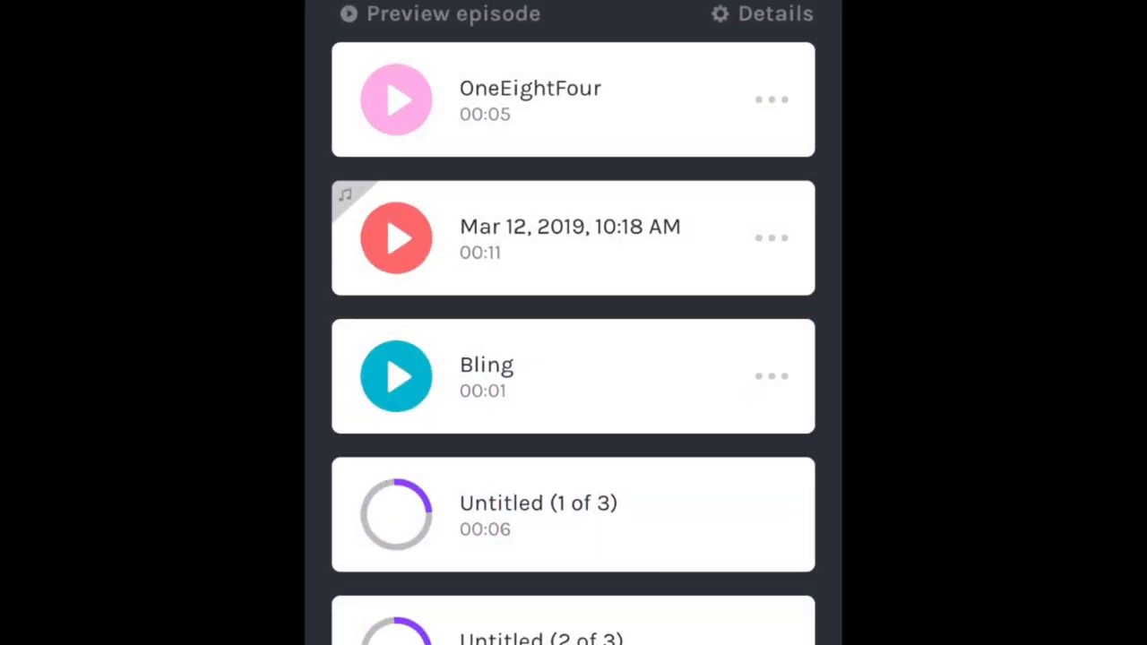
# - Scroll the episode list to review the three processed Untitled split pieces
pyautogui.scroll(-3)
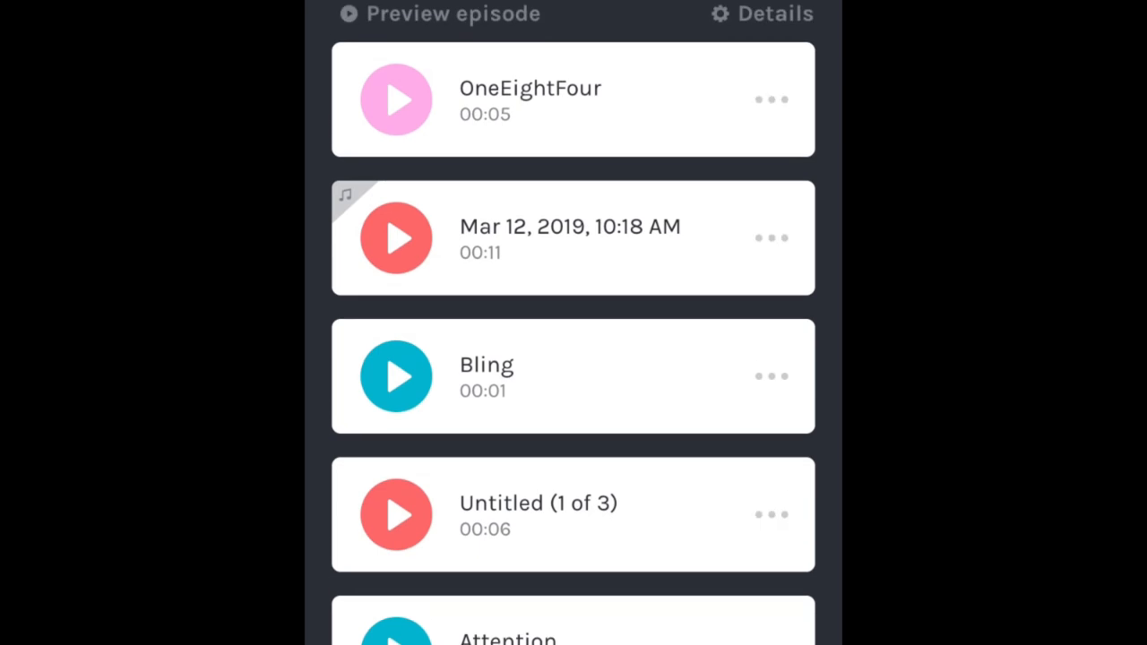
pyautogui.click(396, 99)
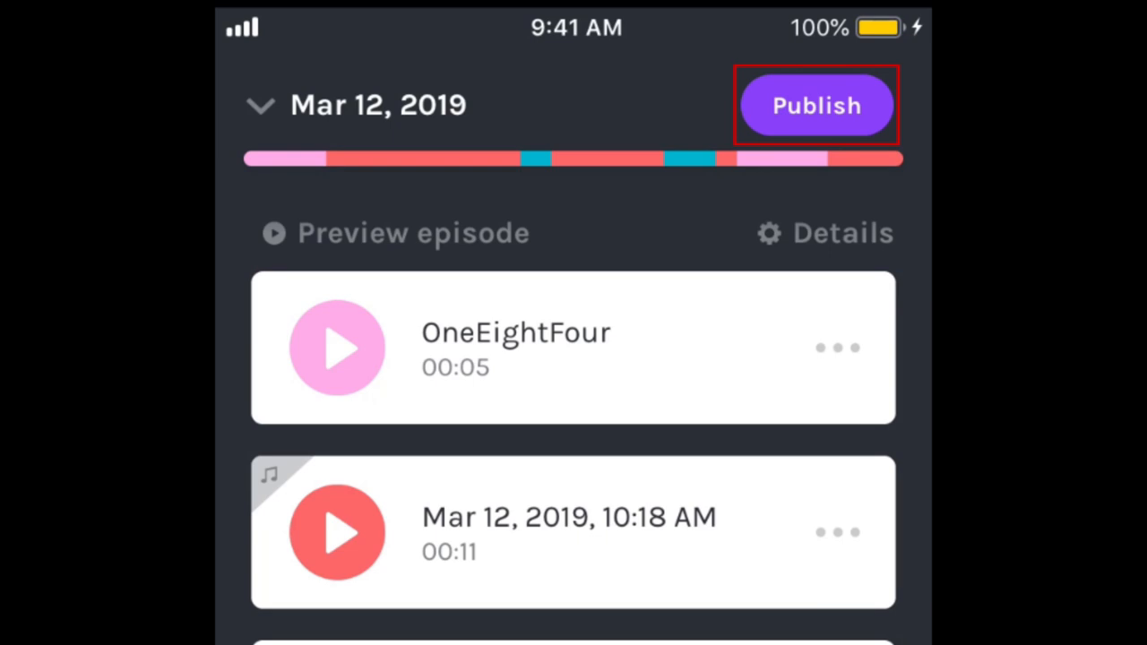
# - Publish the episode as 'Example Podcast Episode 1' with a description, then play it
pyautogui.click(816, 105)
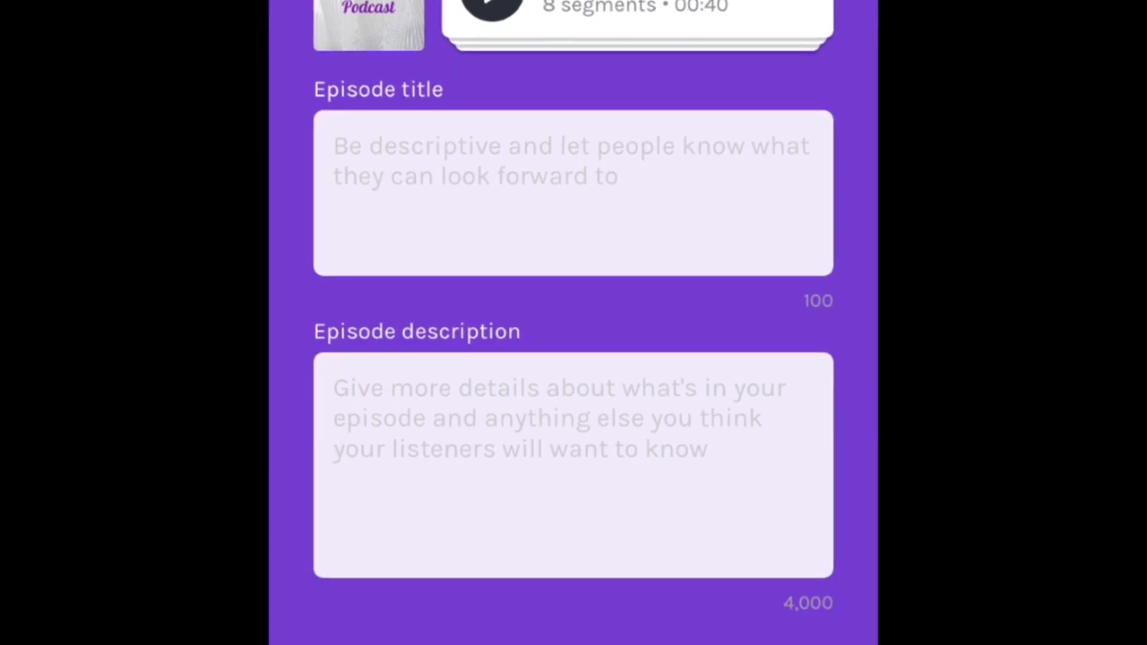
pyautogui.write('Example')
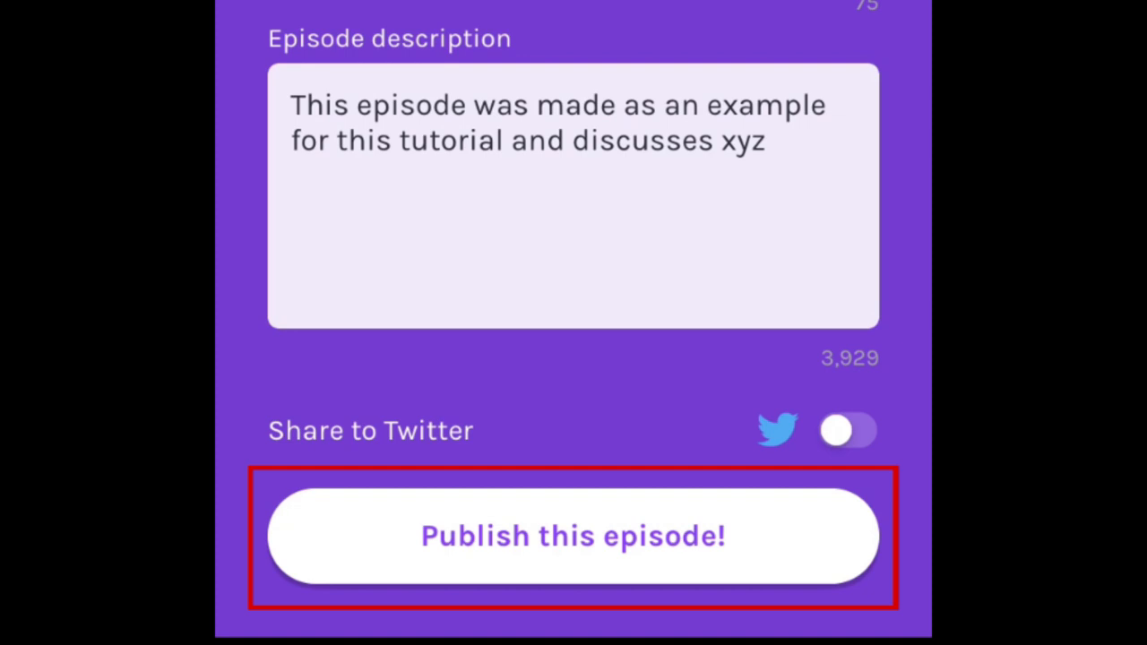
pyautogui.click(574, 536)
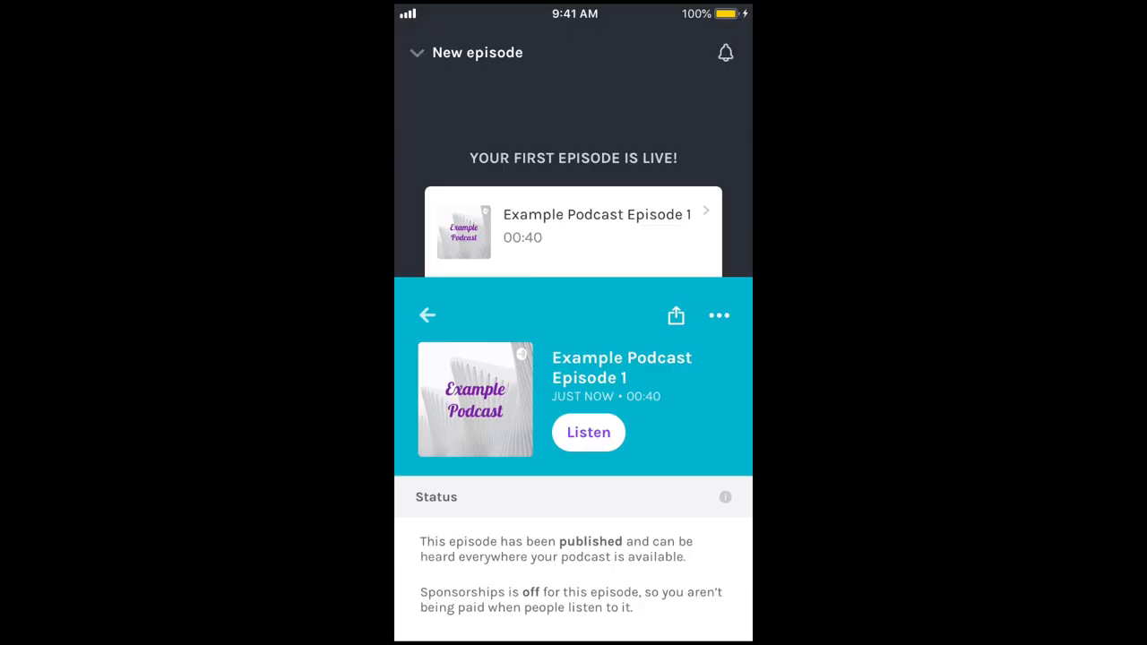
pyautogui.click(589, 432)
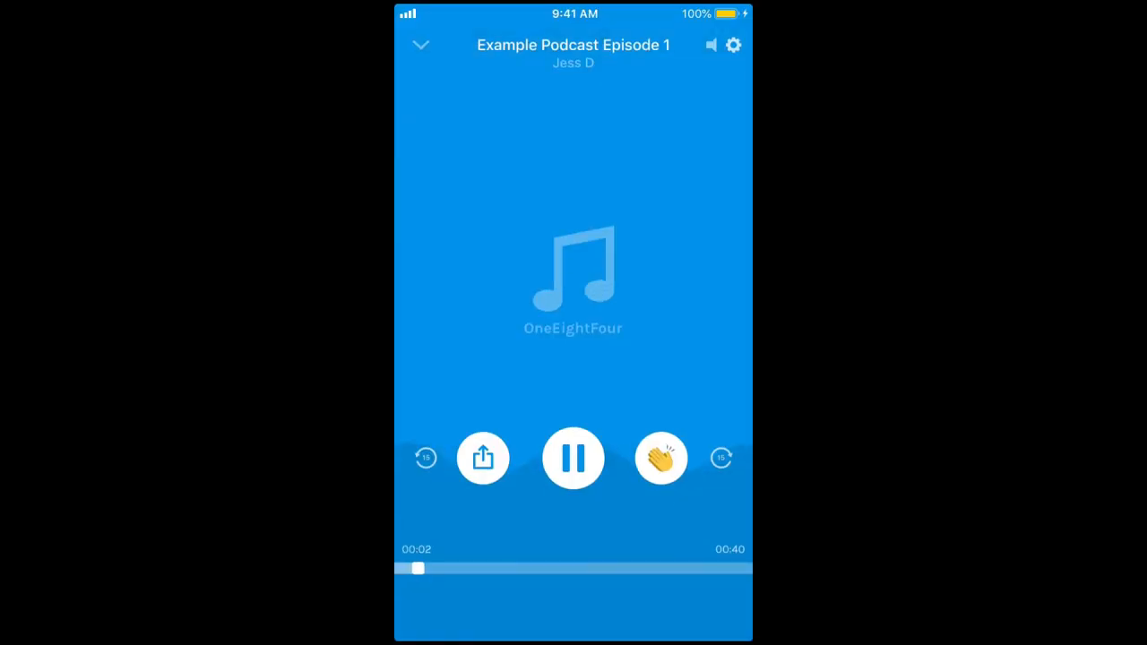